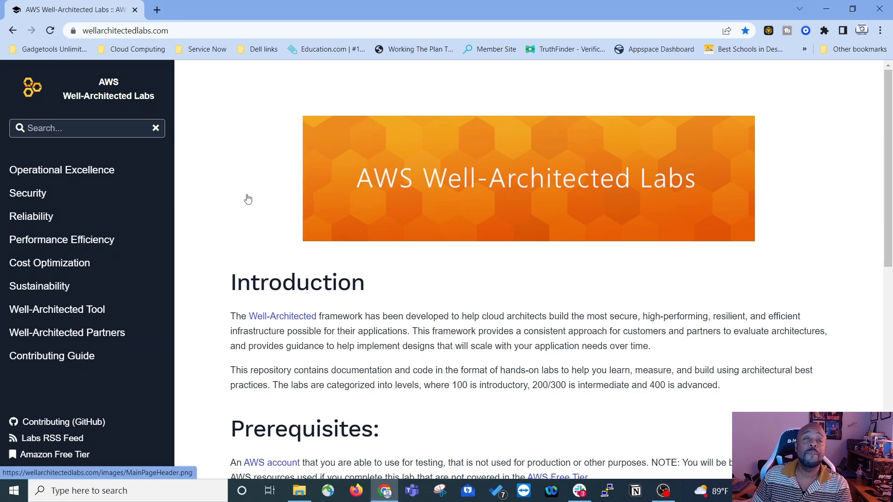
mouse_move(231, 154)
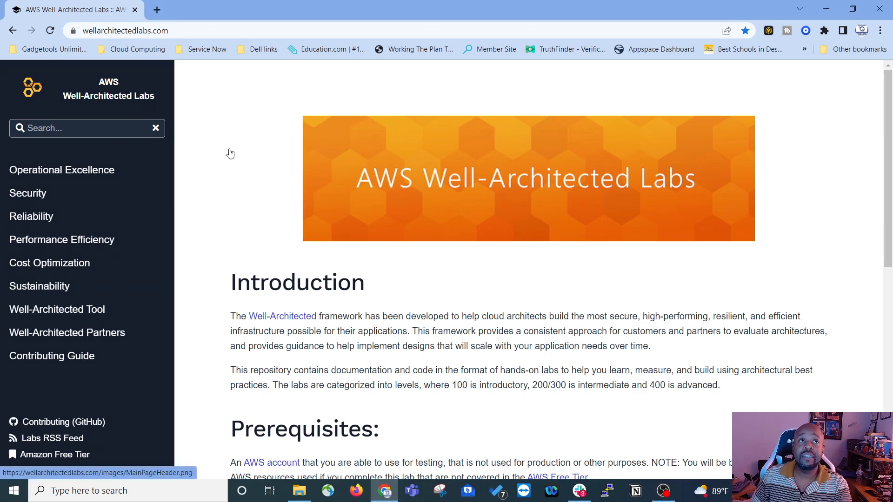
mouse_move(249, 145)
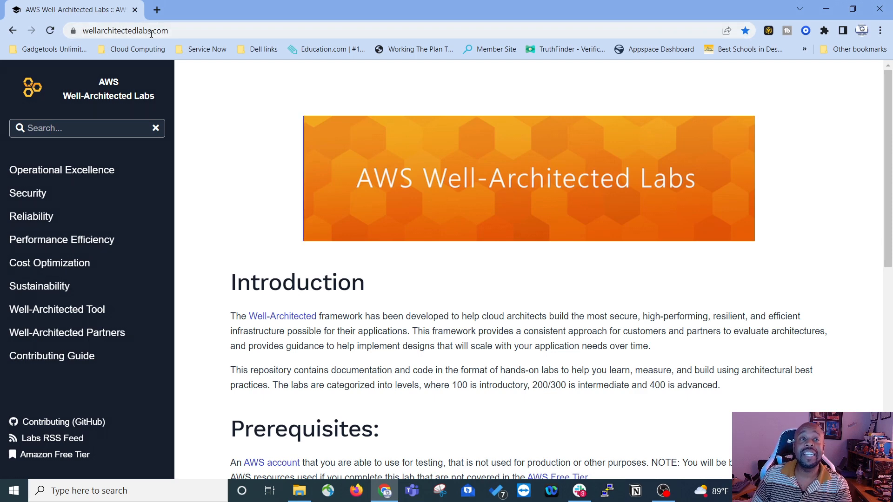
mouse_move(768, 183)
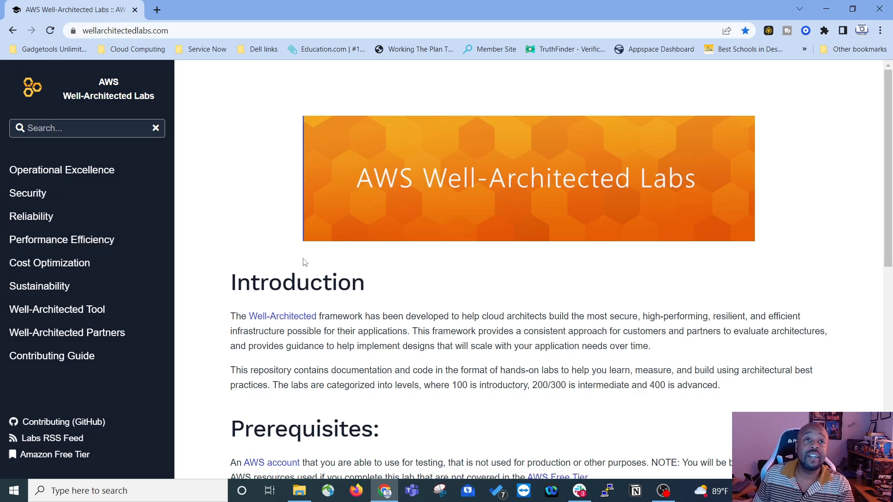
mouse_move(508, 279)
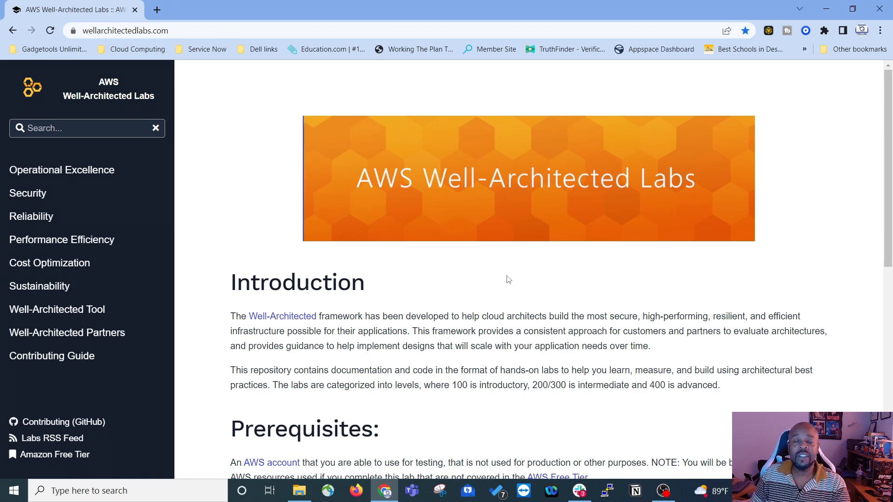
mouse_move(636, 309)
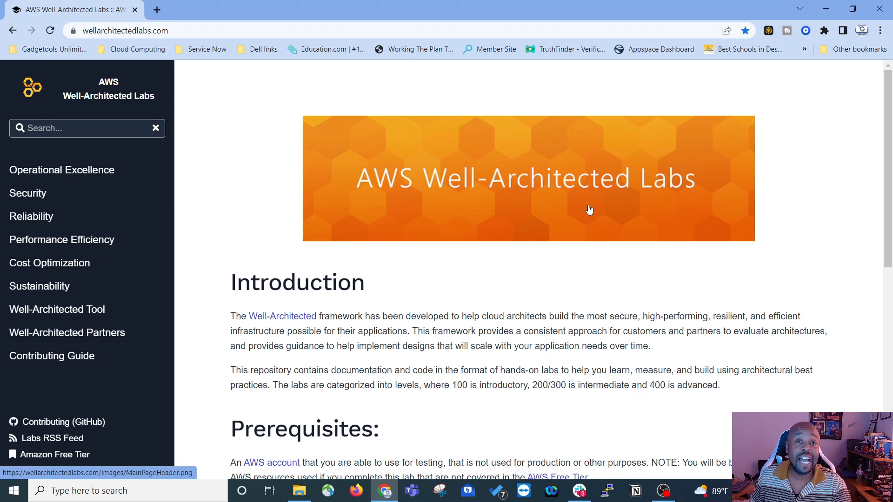
mouse_move(271, 233)
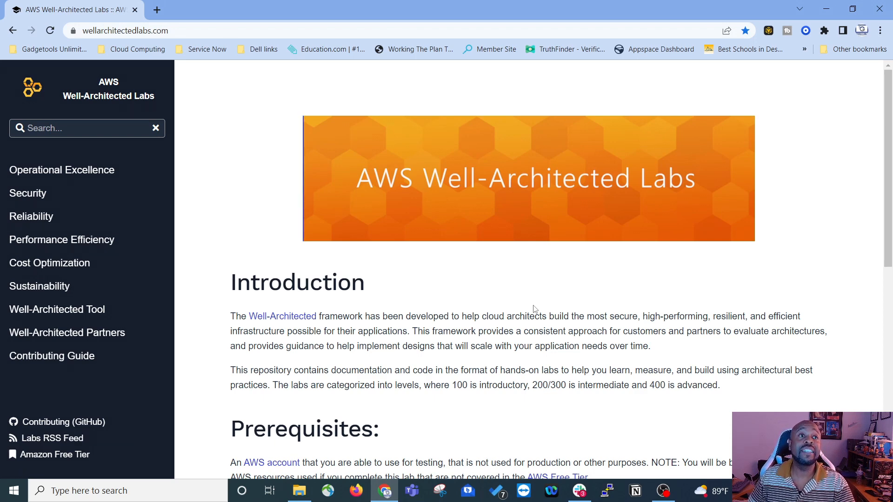
mouse_move(601, 159)
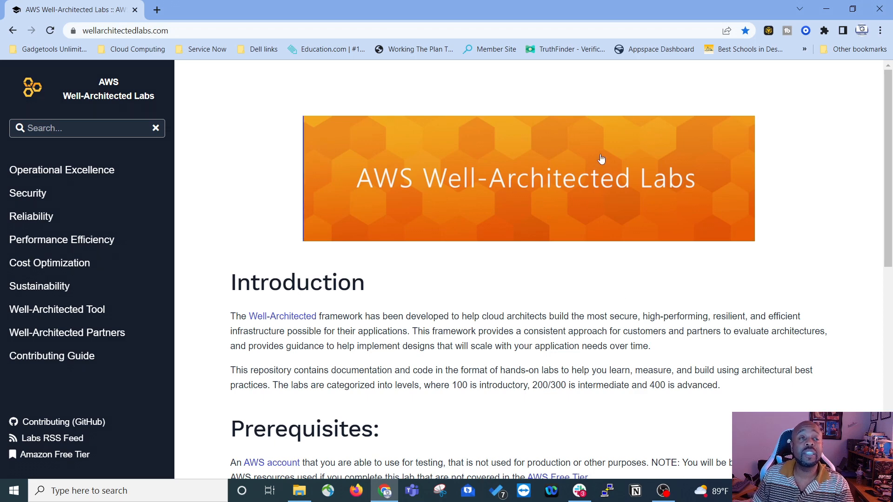
mouse_move(67, 169)
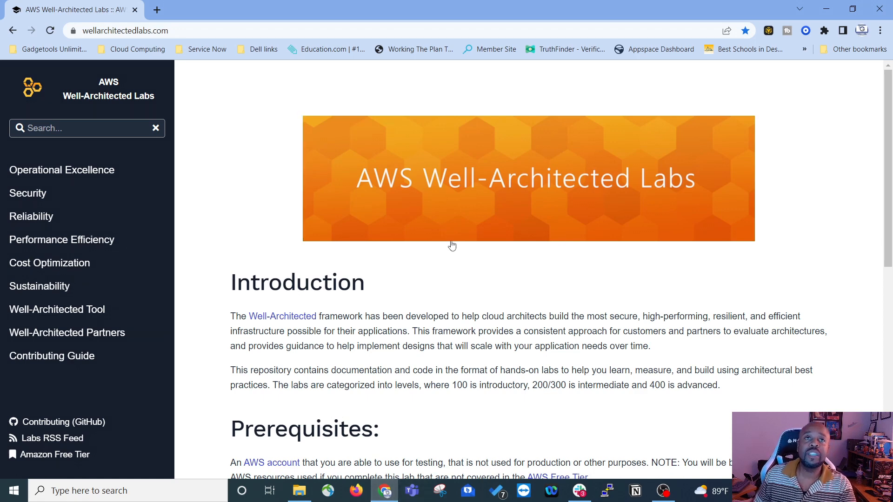
mouse_move(488, 341)
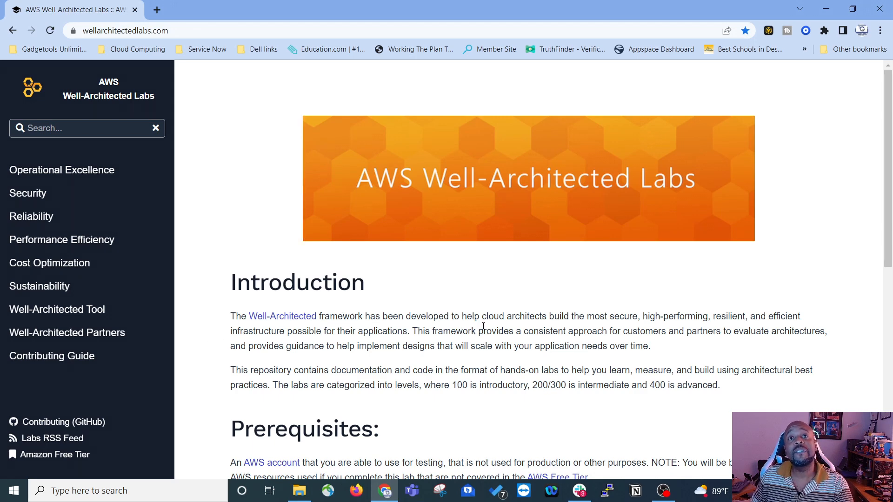
mouse_move(602, 313)
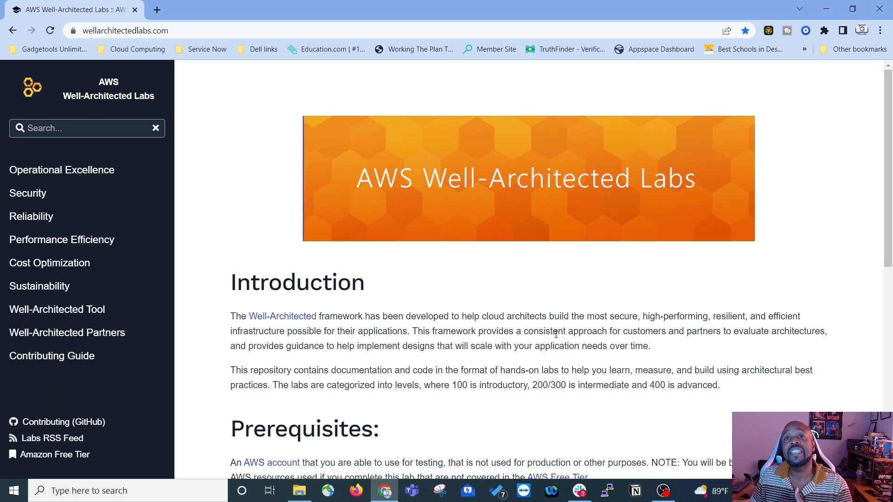
mouse_move(697, 341)
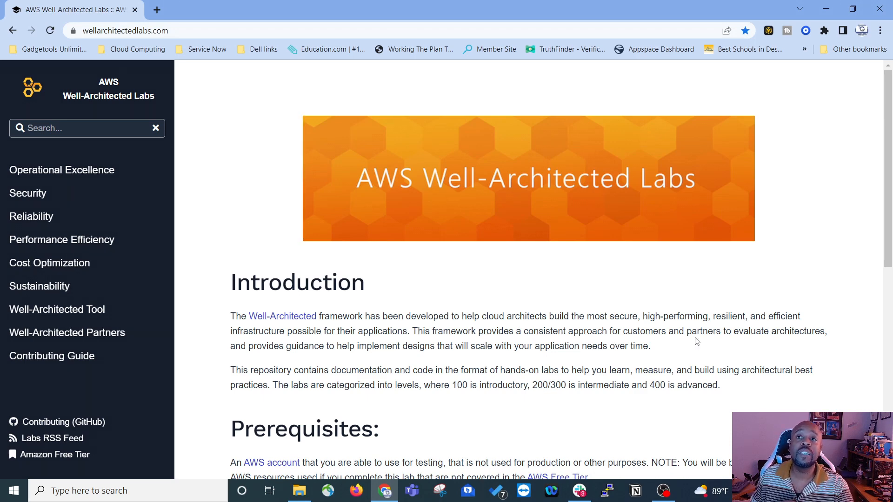
mouse_move(748, 351)
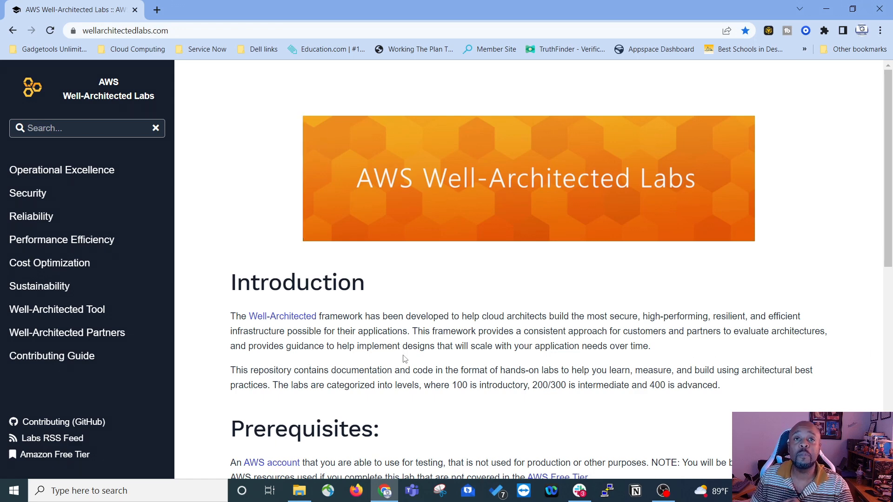
mouse_move(483, 356)
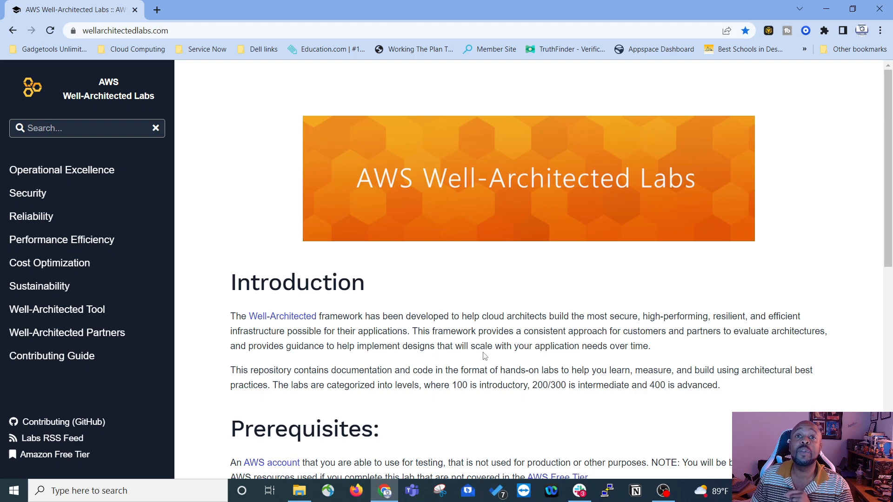
mouse_move(580, 364)
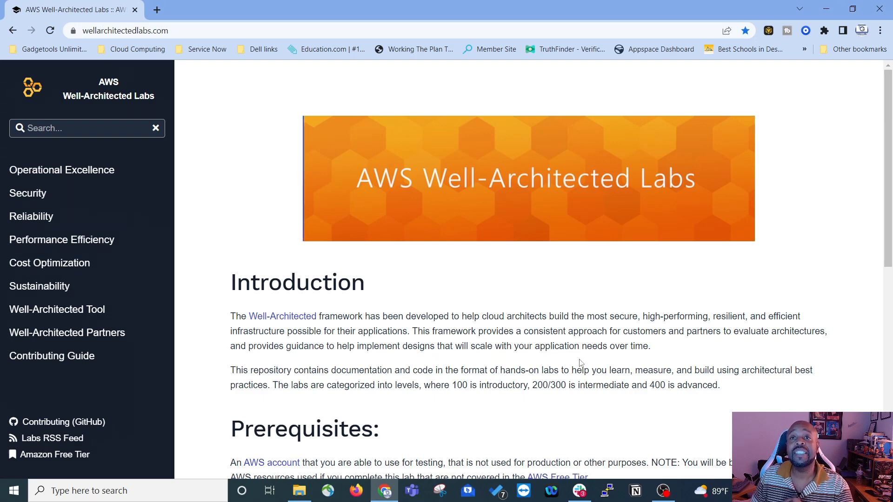
Step: Scroll the home page so the billing Prerequisites note and the Labs heading are readable
scroll(down, 3)
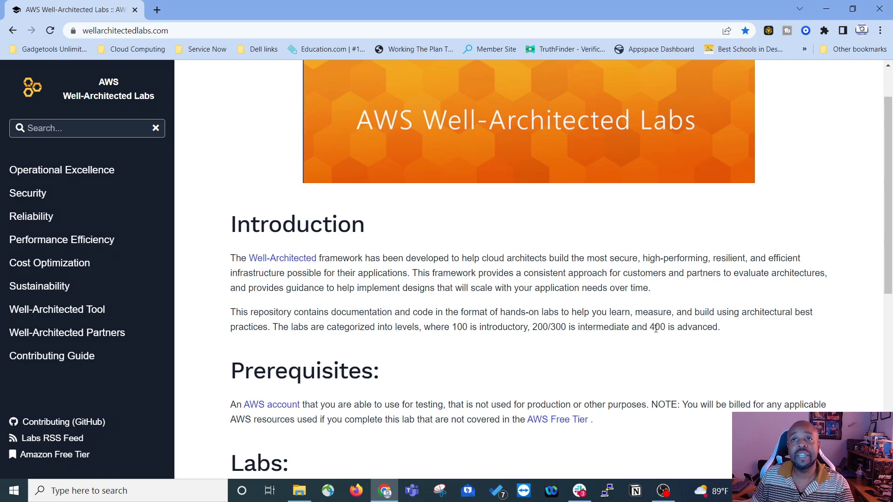
mouse_move(745, 327)
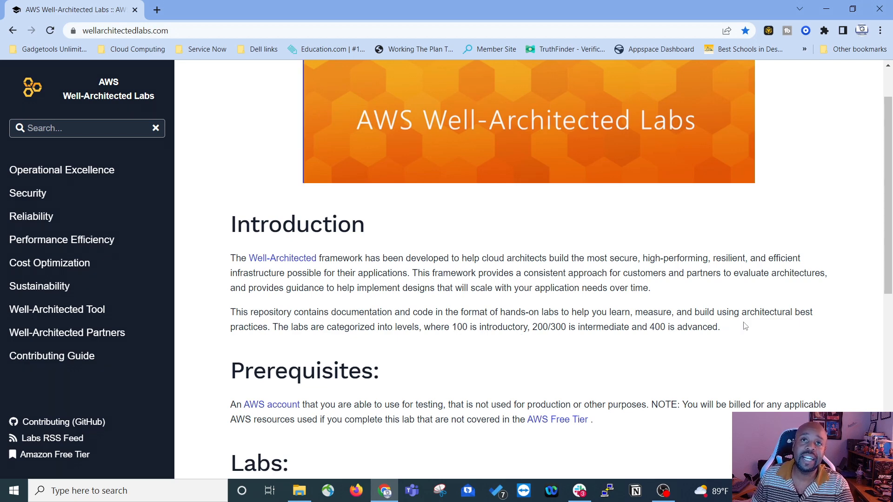
mouse_move(27, 193)
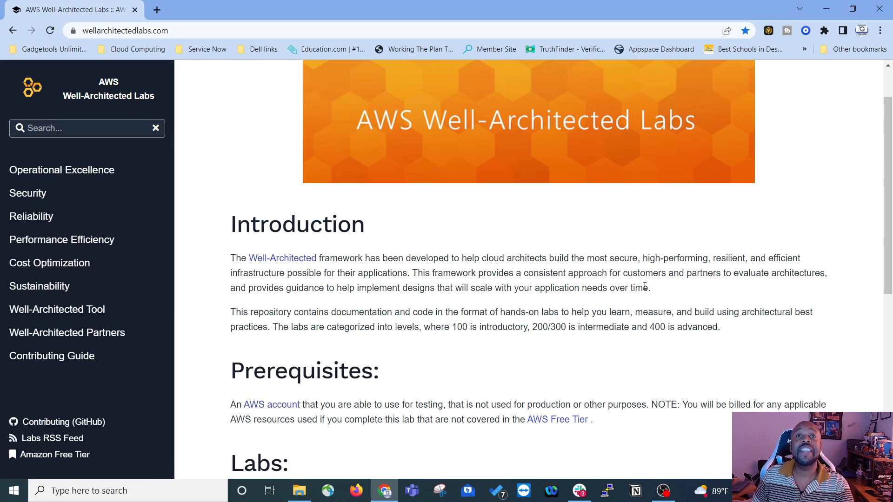
mouse_move(524, 354)
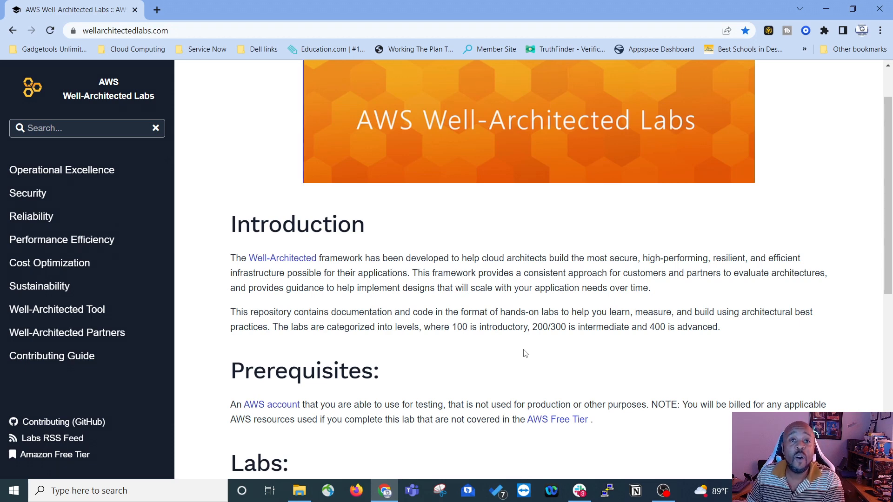
Step: Scroll past the banner to the Labs intro about the six Well-Architected pillars
scroll(down, 3)
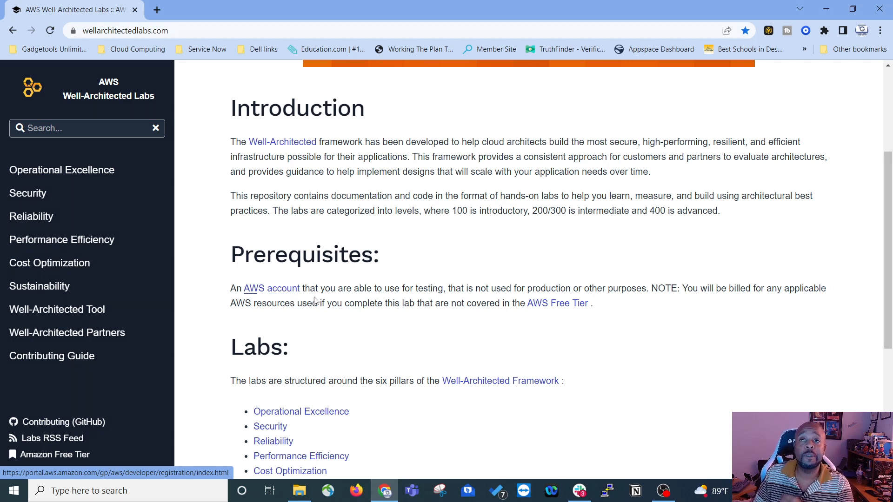
mouse_move(324, 284)
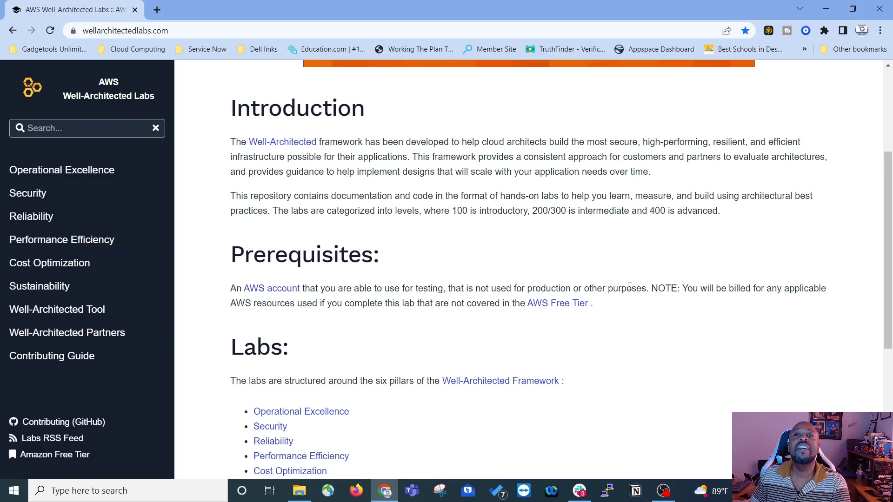
mouse_move(690, 285)
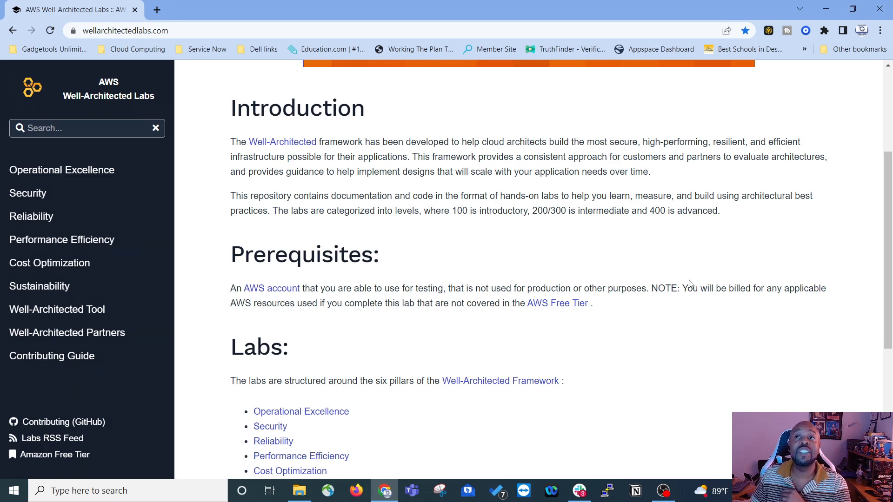
mouse_move(249, 300)
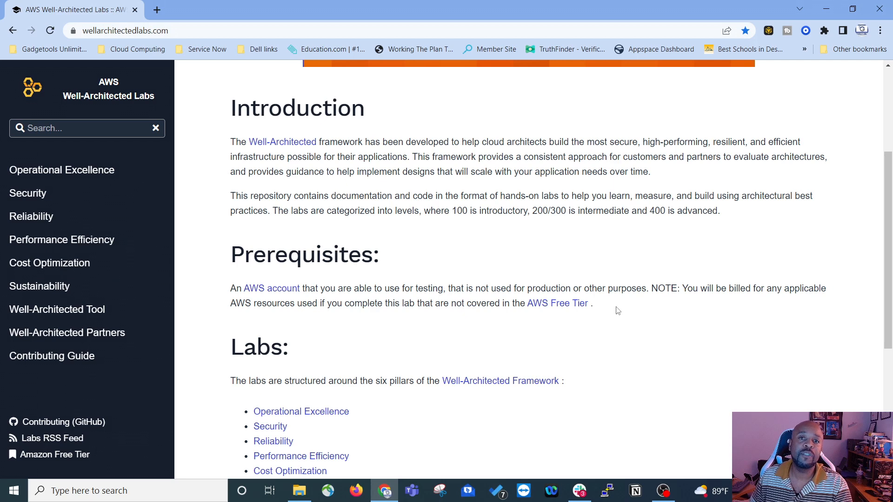
mouse_move(557, 303)
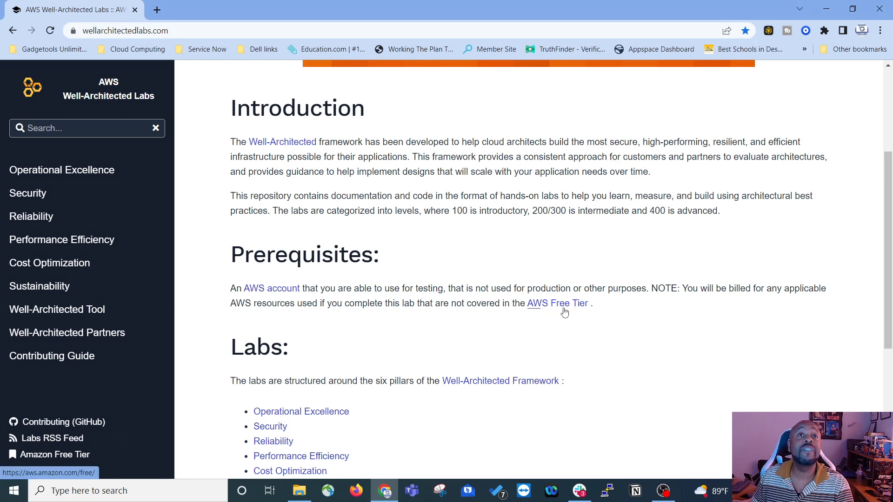
mouse_move(587, 332)
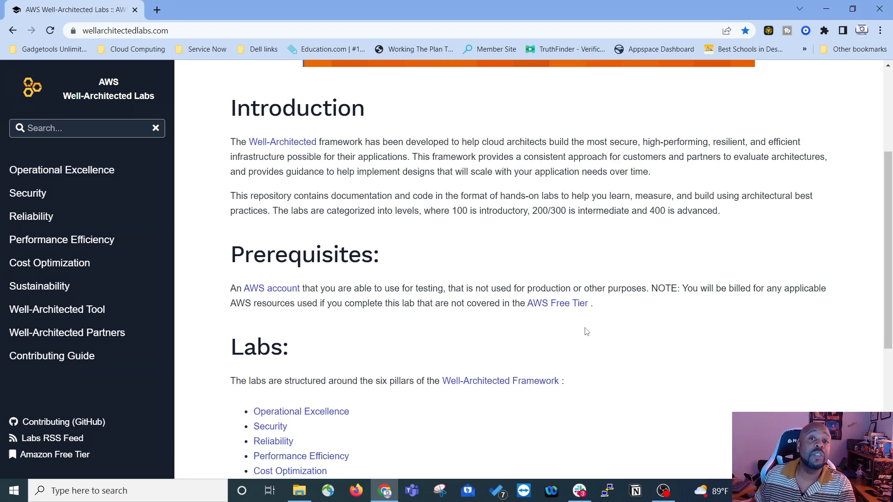
mouse_move(471, 332)
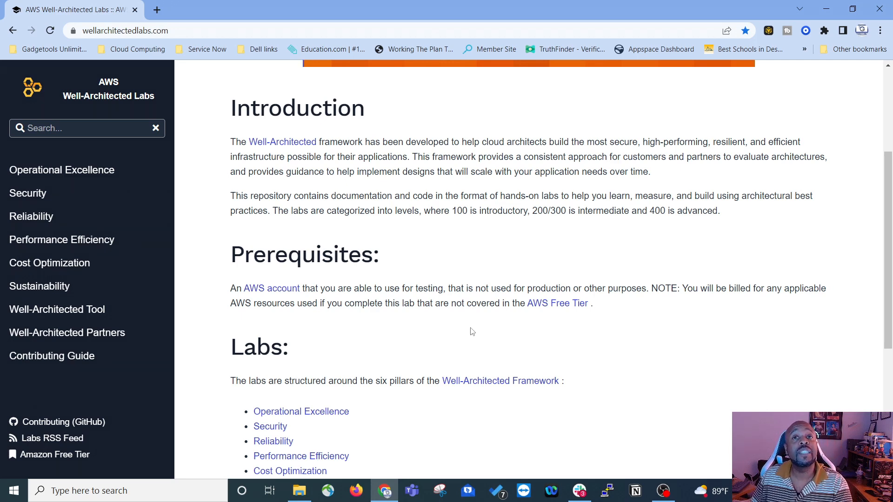
mouse_move(612, 324)
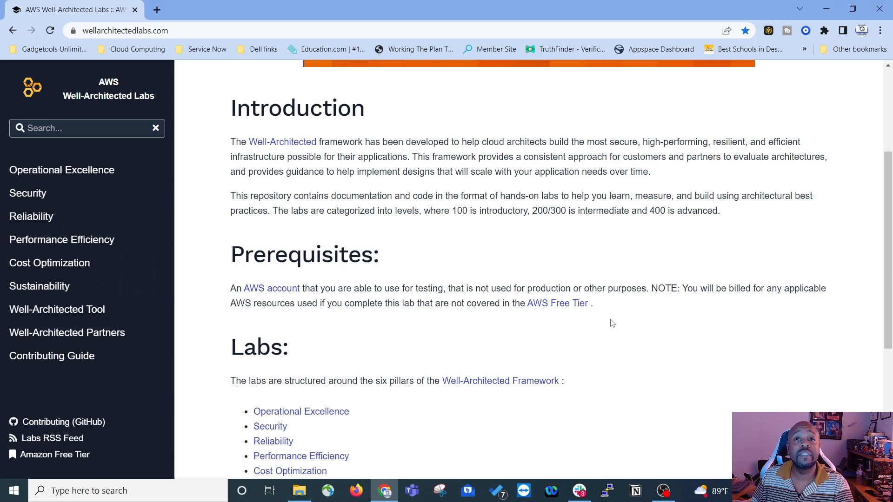
scroll(down, 3)
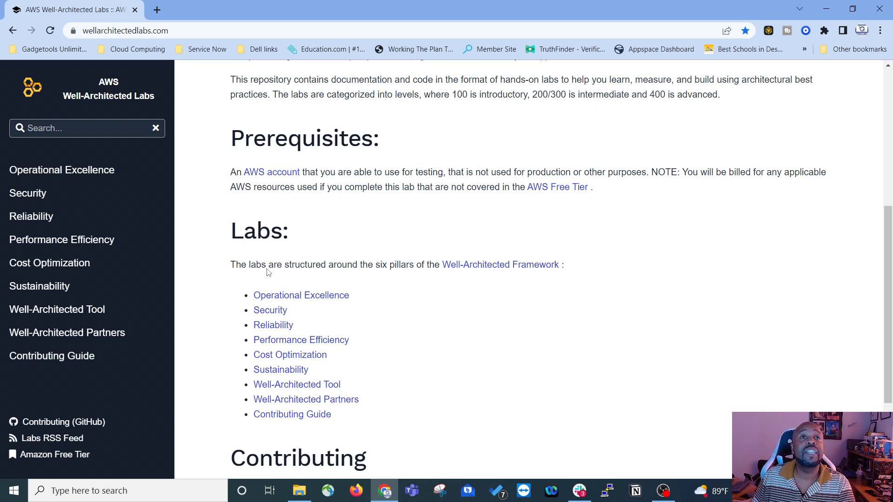
mouse_move(508, 265)
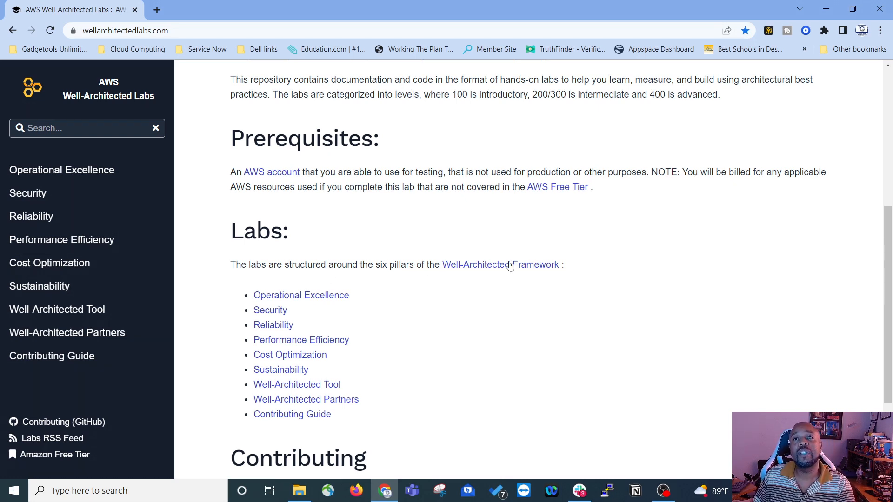
mouse_move(539, 298)
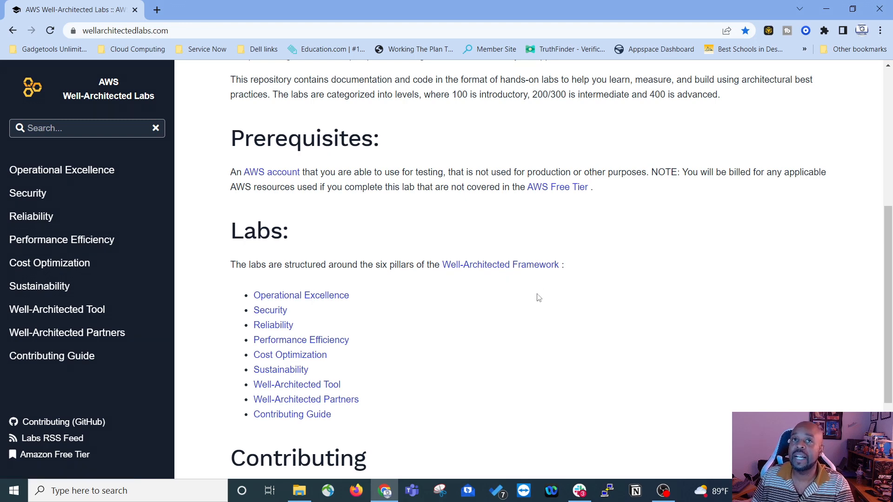
scroll(down, 3)
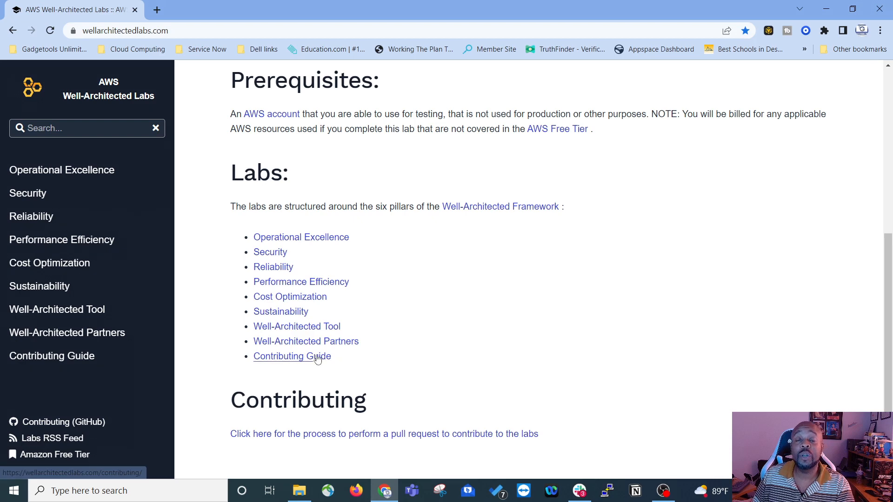
mouse_move(530, 354)
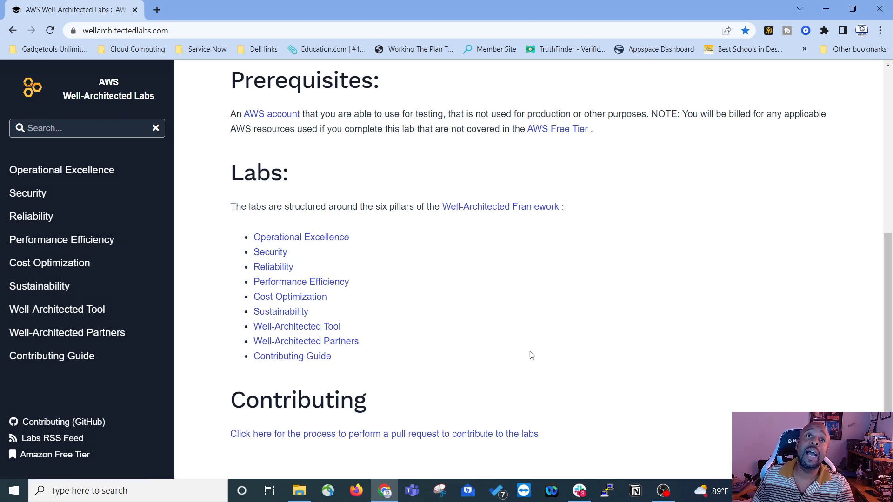
scroll(up, 3)
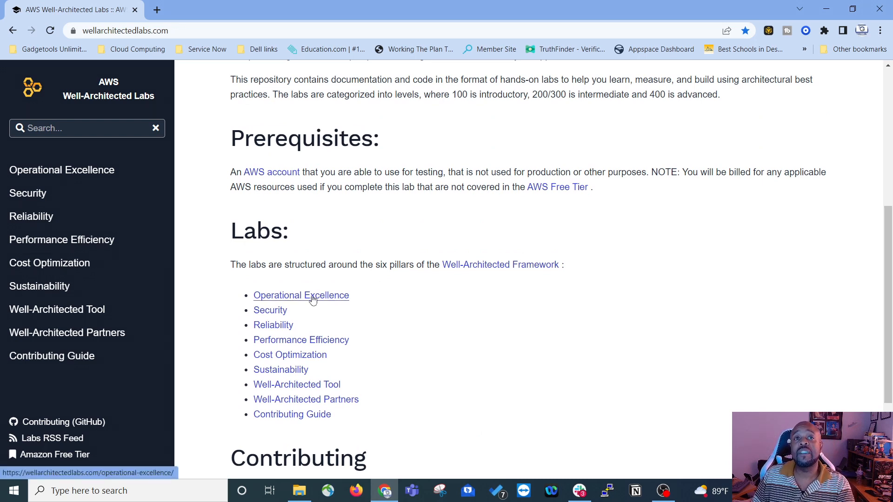
Step: View the Operational Excellence pillar's 100 and 200 level labs, then head to Security
click(300, 295)
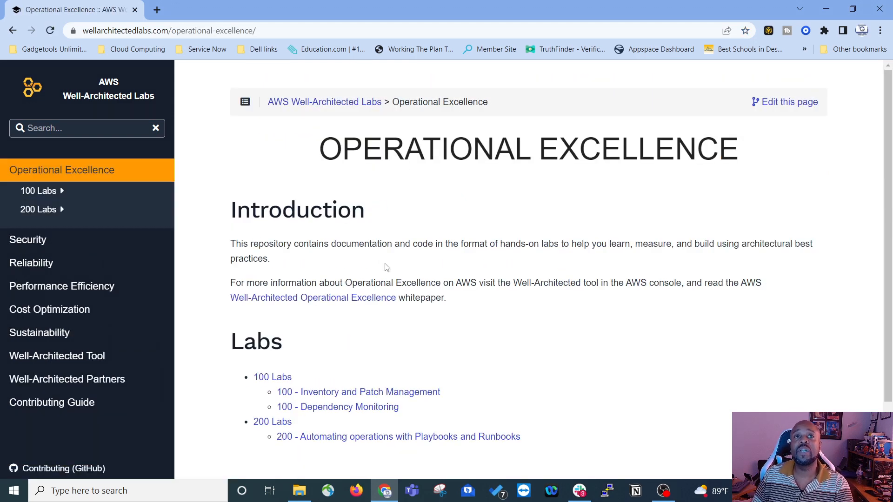
scroll(down, 3)
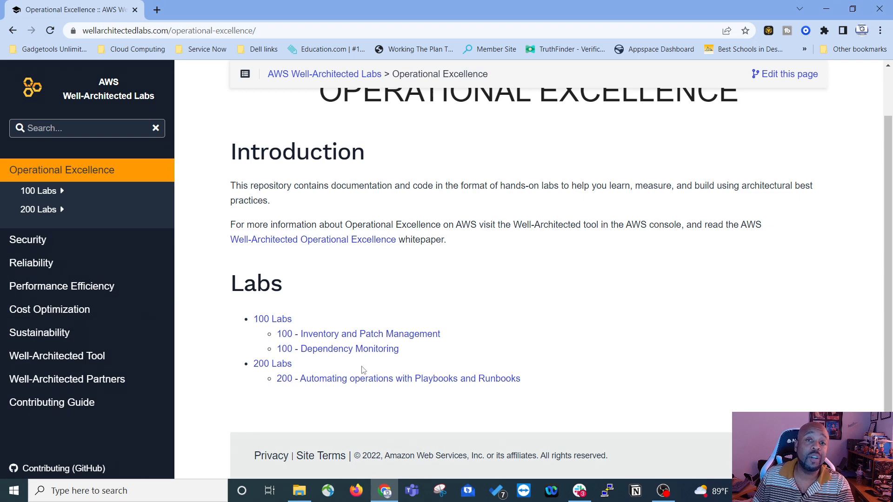
mouse_move(333, 317)
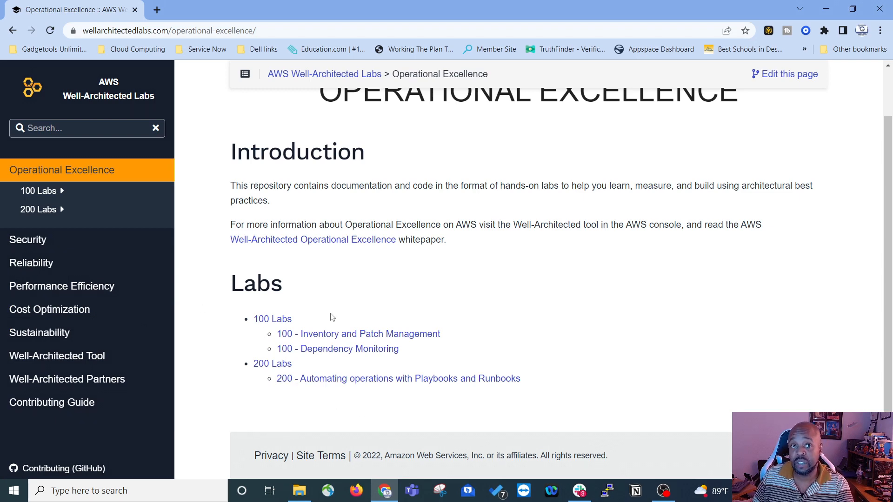
mouse_move(357, 334)
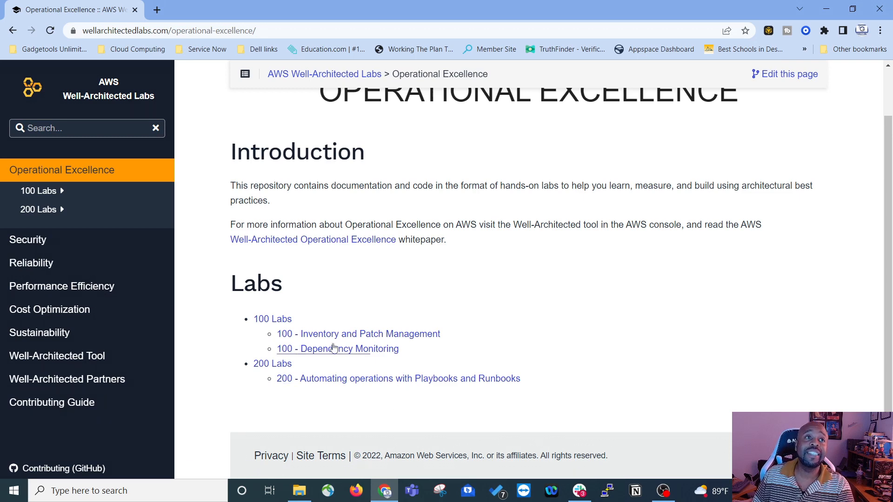
click(27, 239)
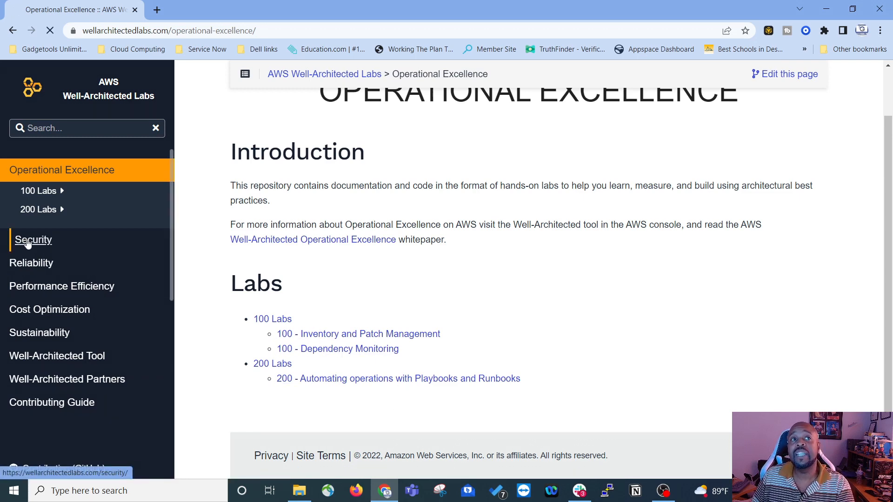
Step: Read the Security pillar introduction and its five security area icons
click(32, 239)
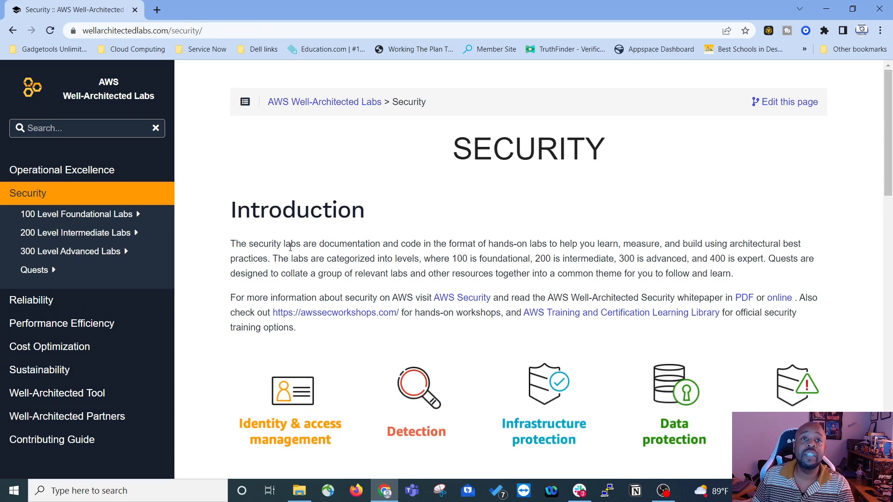
scroll(down, 3)
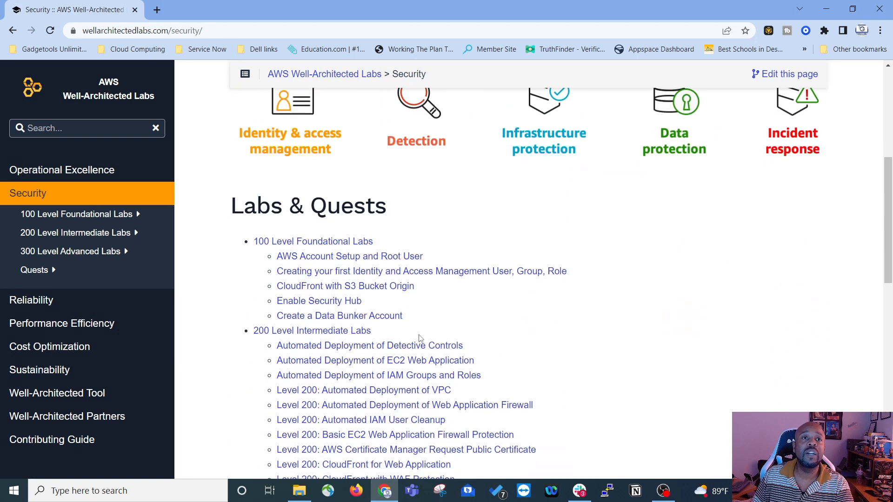
mouse_move(529, 314)
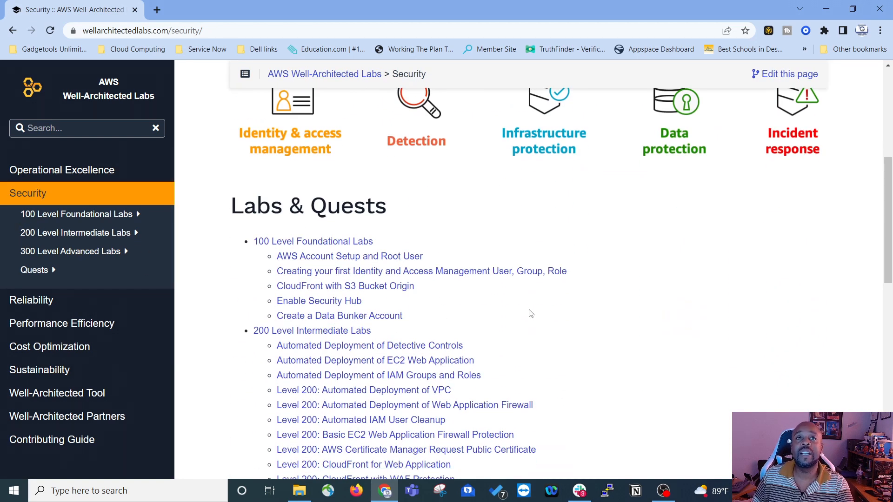
scroll(down, 3)
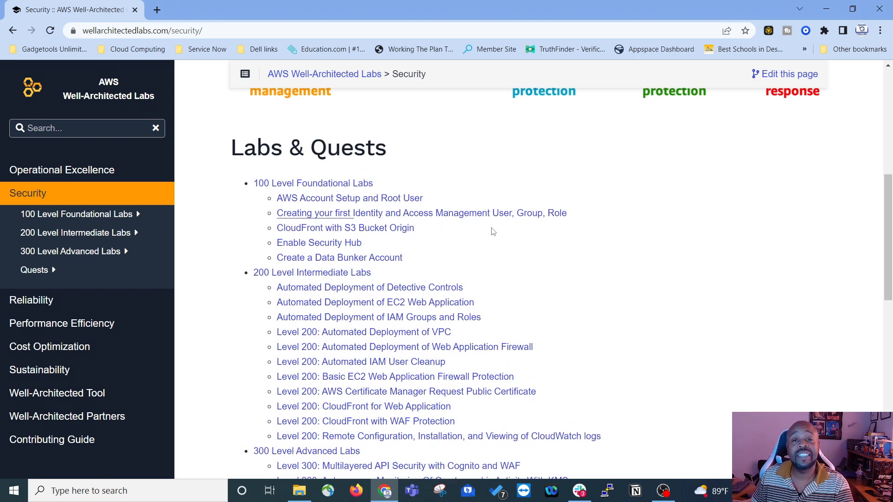
mouse_move(498, 231)
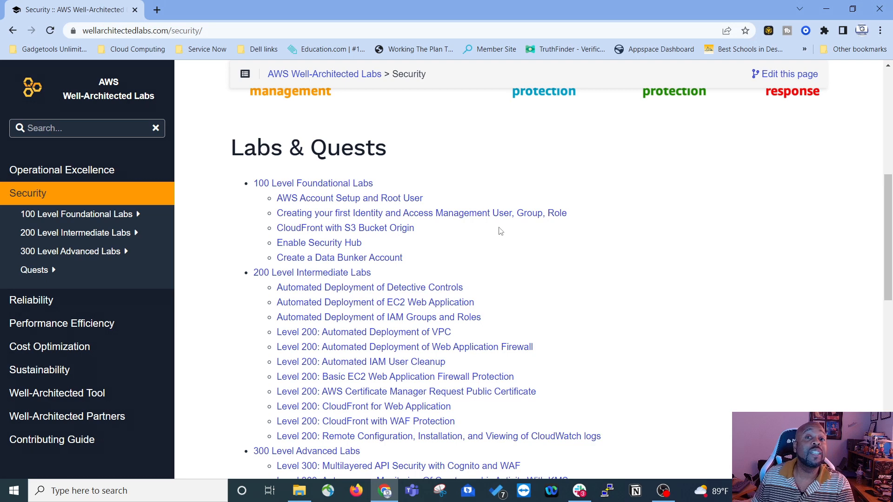
mouse_move(593, 333)
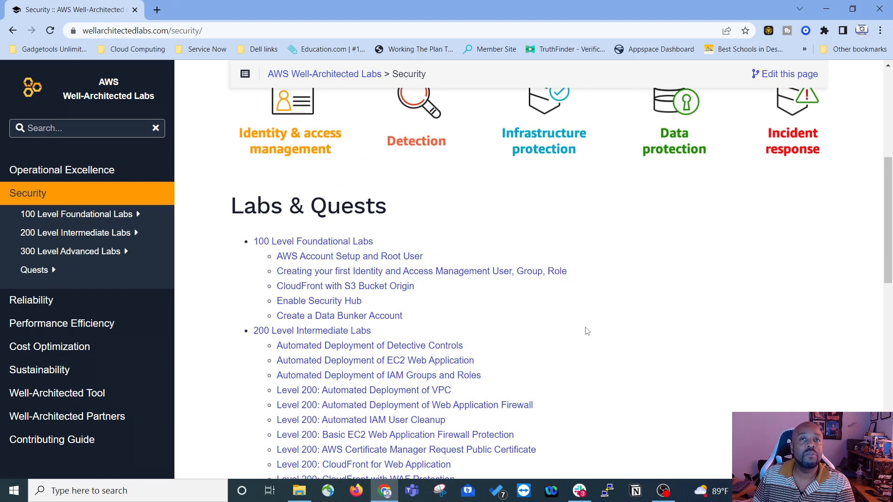
mouse_move(513, 313)
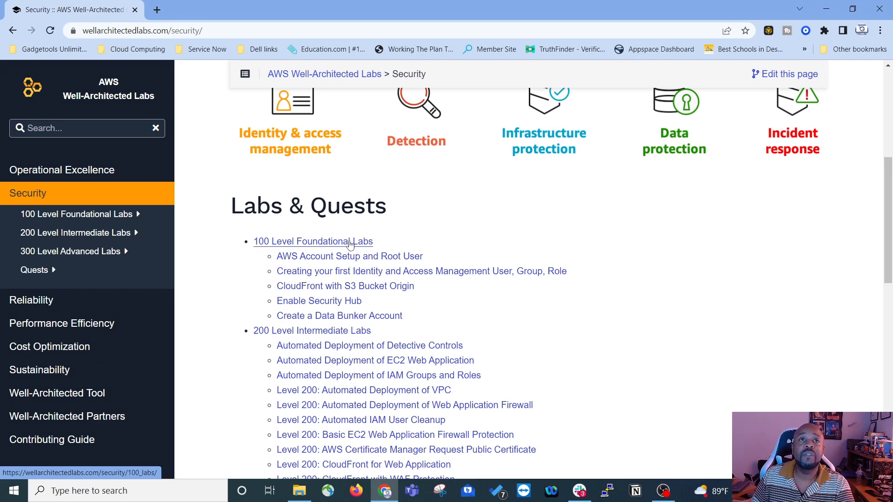
mouse_move(308, 268)
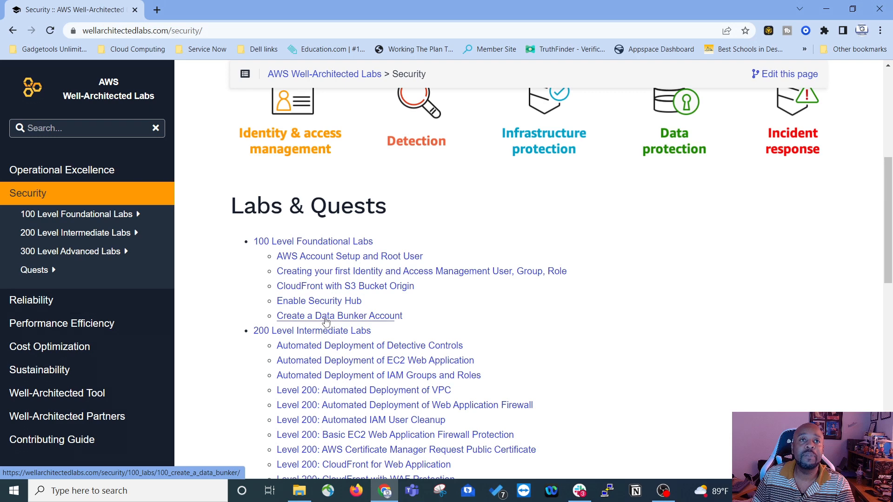
scroll(down, 3)
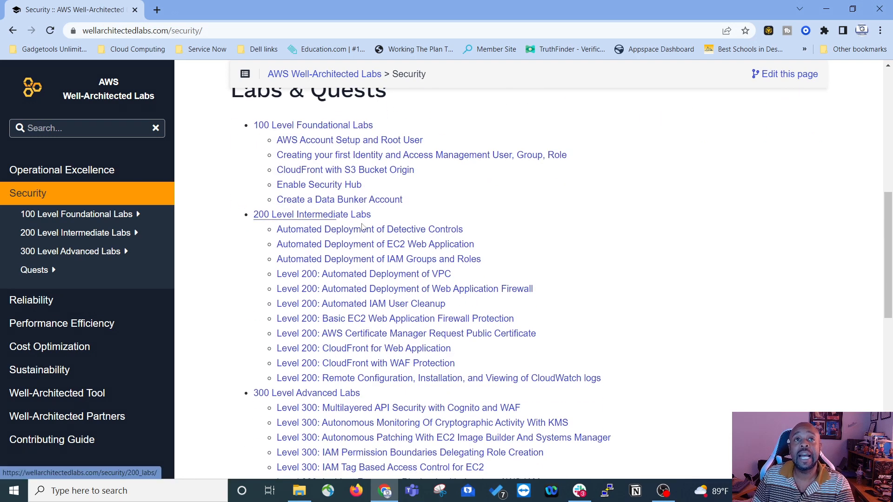
mouse_move(364, 348)
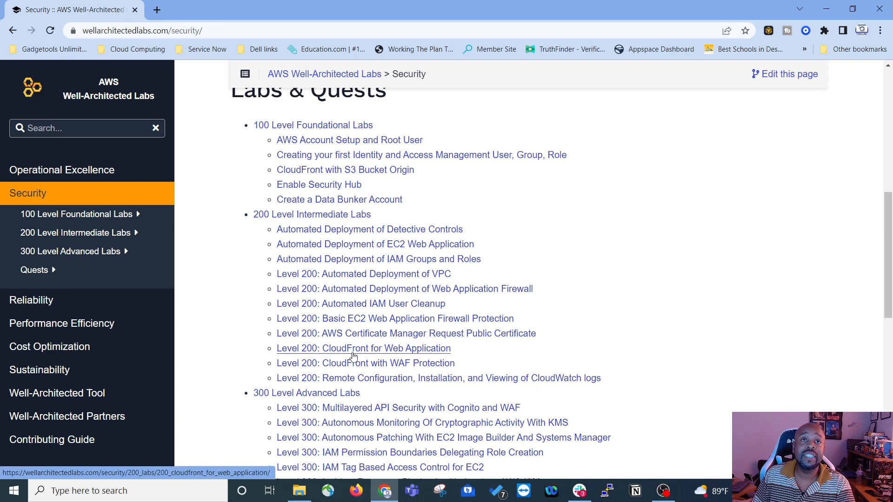
scroll(down, 3)
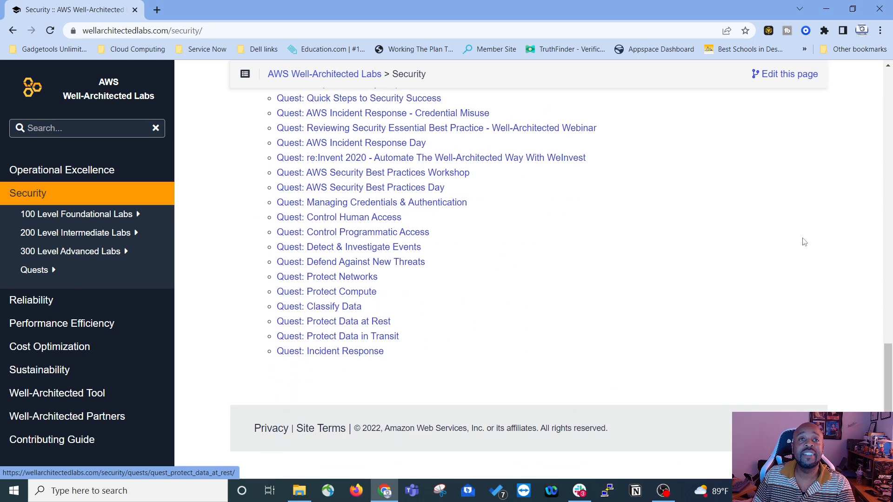
scroll(up, 3)
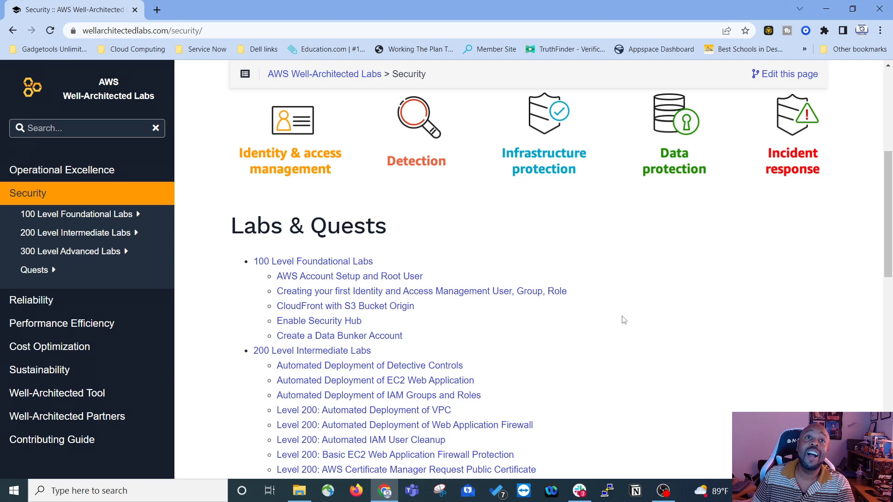
mouse_move(526, 243)
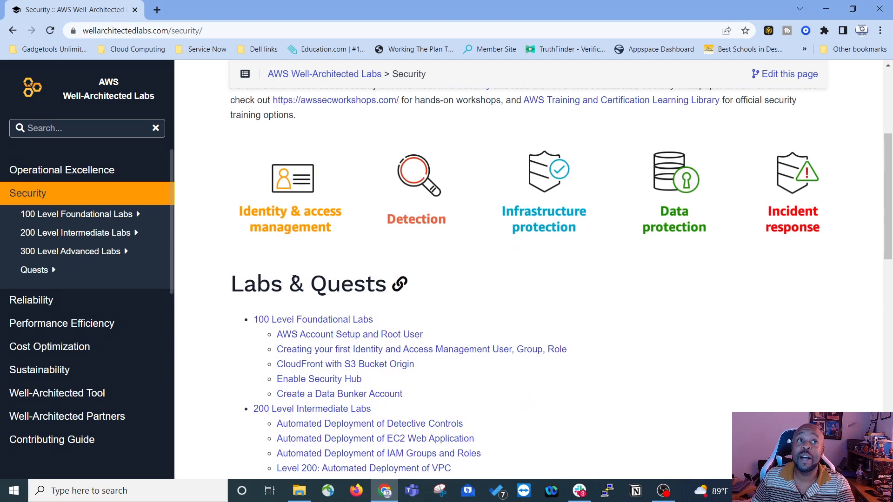
Step: Review the Security Labs & Quests list, then return to the top of the page
scroll(down, 3)
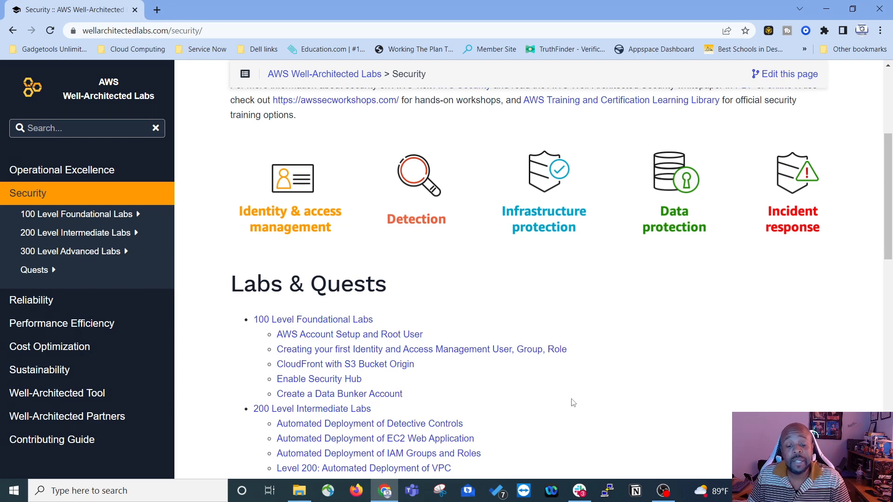
scroll(down, 3)
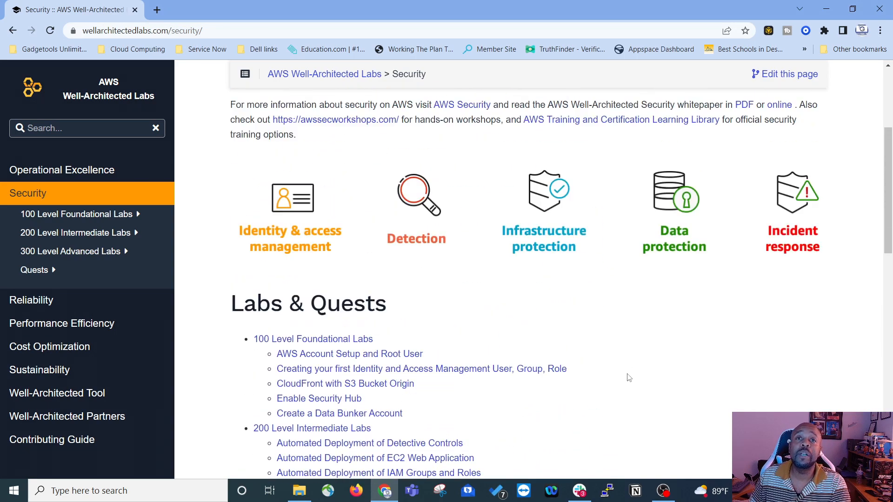
scroll(down, 3)
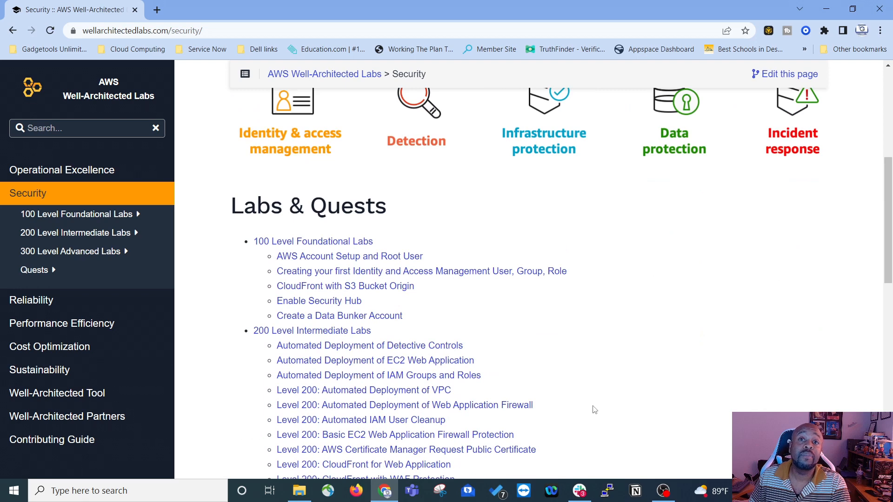
scroll(up, 3)
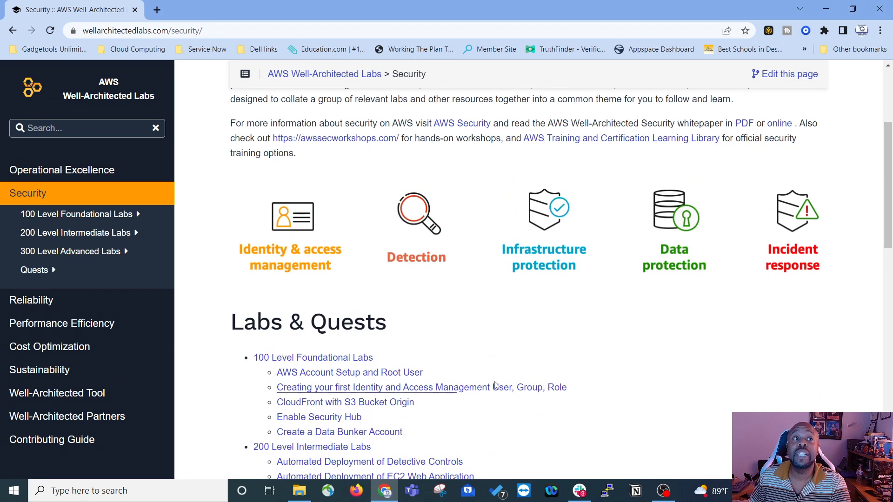
click(27, 193)
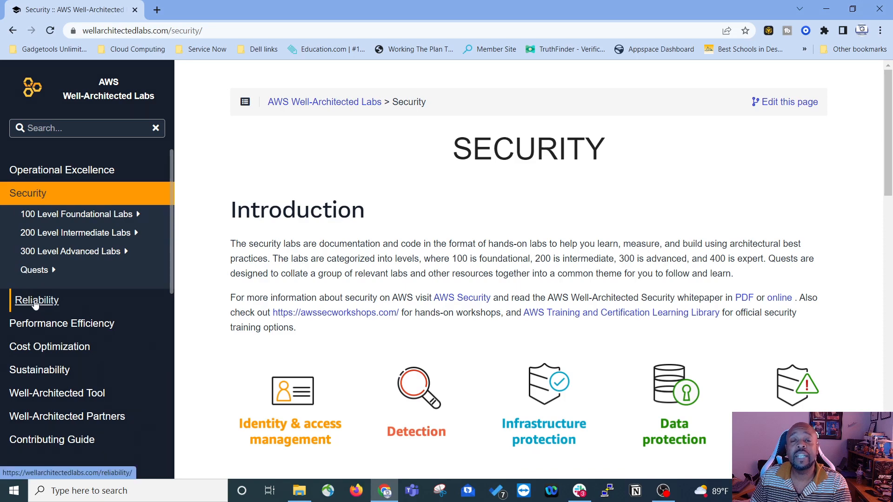
Step: Browse the Reliability pillar's labs by level and by tag, then choose Disaster Recovery
click(36, 300)
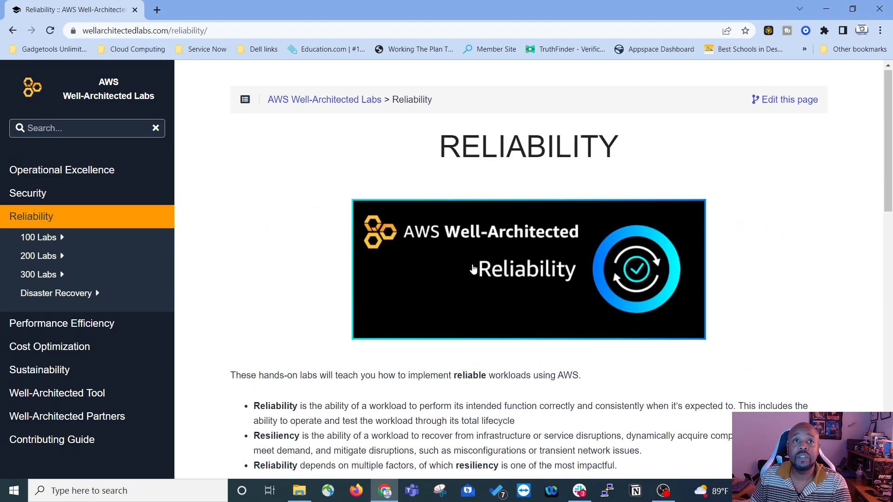
scroll(down, 3)
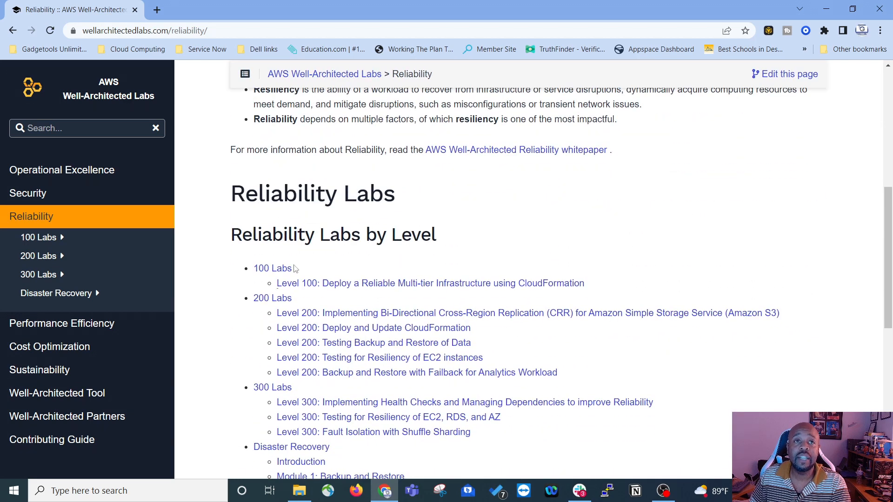
scroll(down, 3)
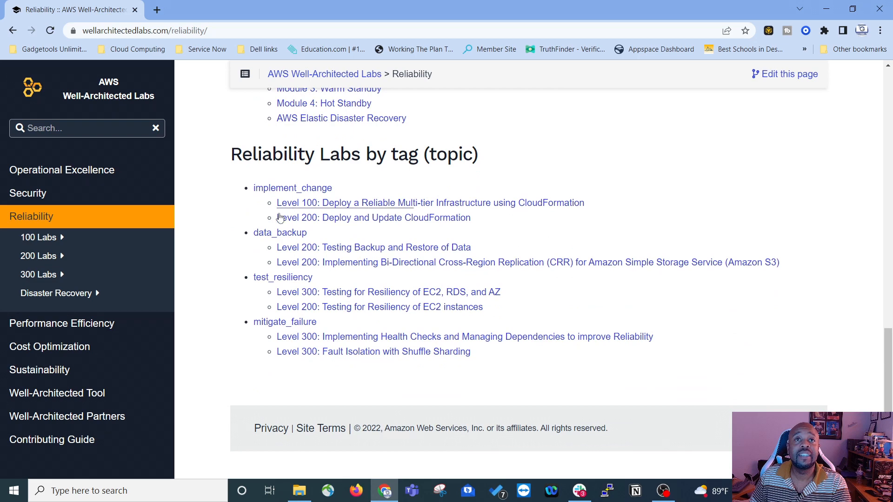
mouse_move(67, 323)
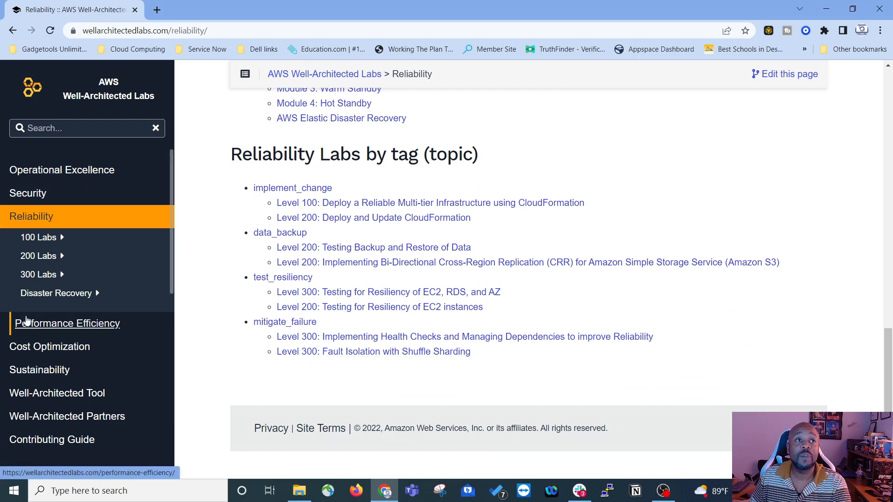
mouse_move(61, 293)
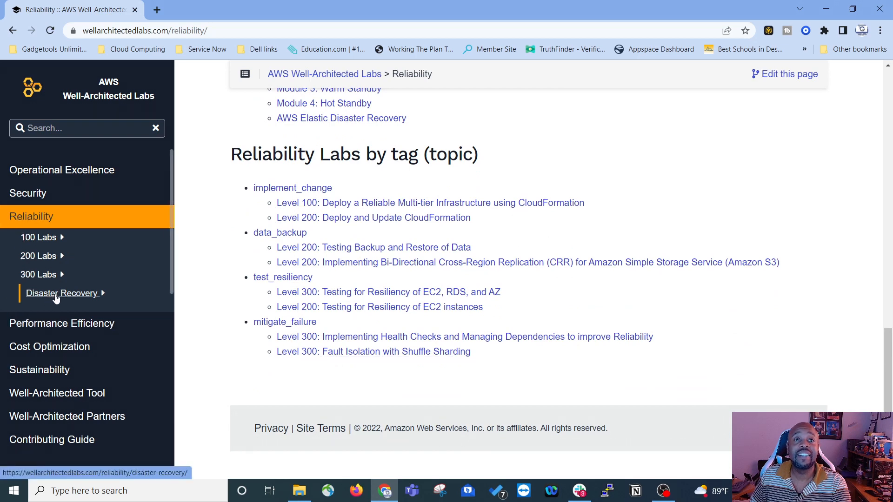
click(61, 293)
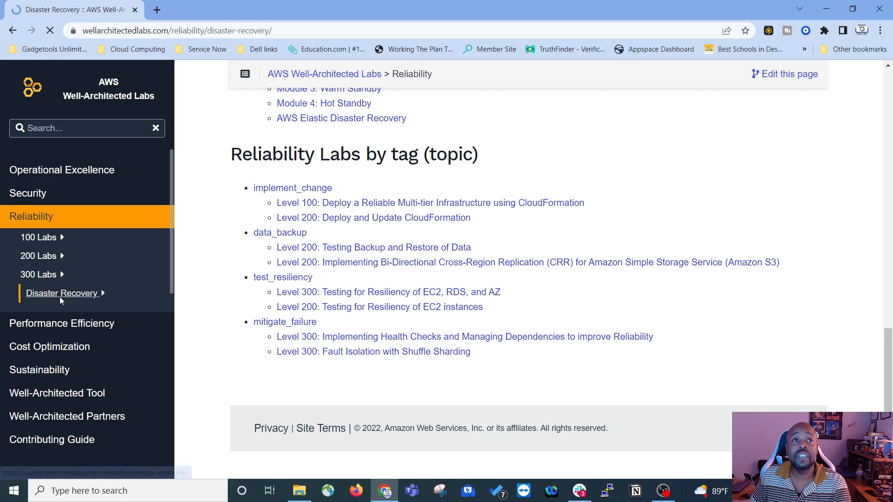
Step: View the Performance Efficiency pillar introduction and its four Level 100 labs
click(62, 293)
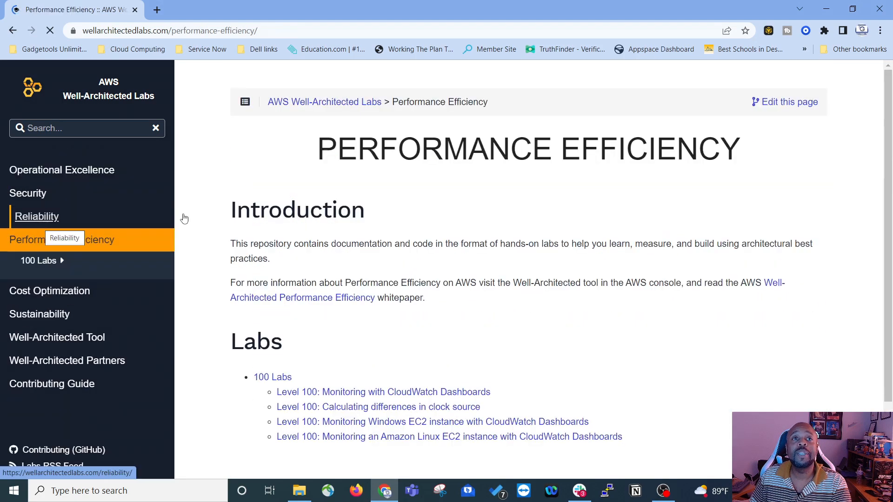
scroll(down, 3)
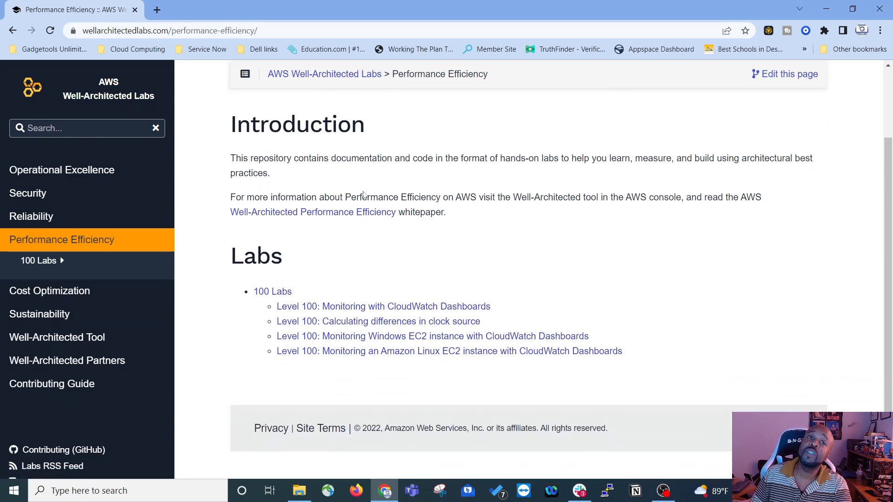
mouse_move(518, 313)
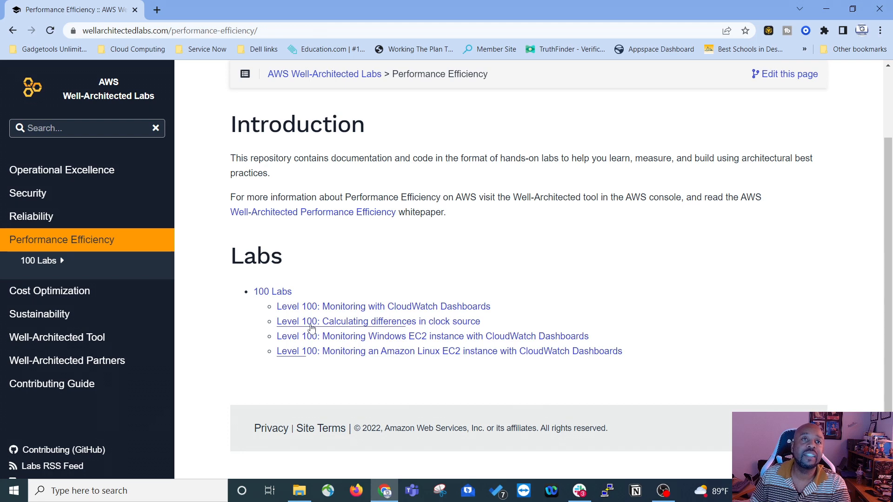
mouse_move(507, 301)
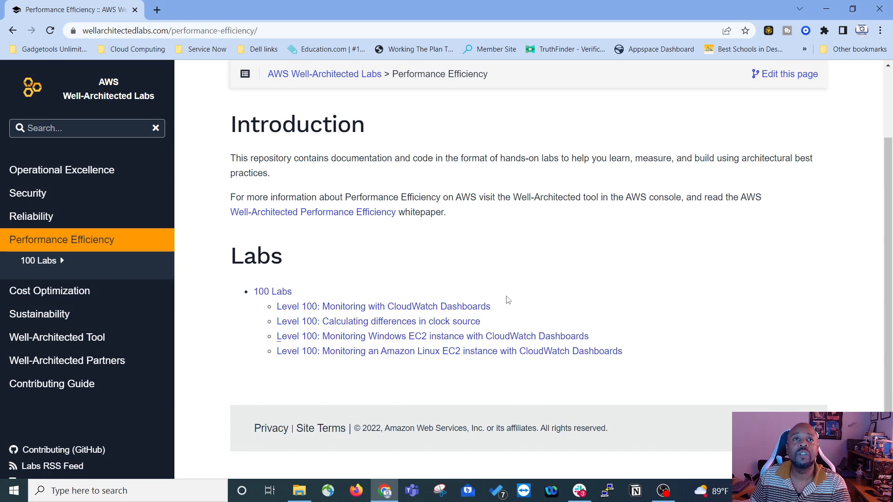
mouse_move(55, 290)
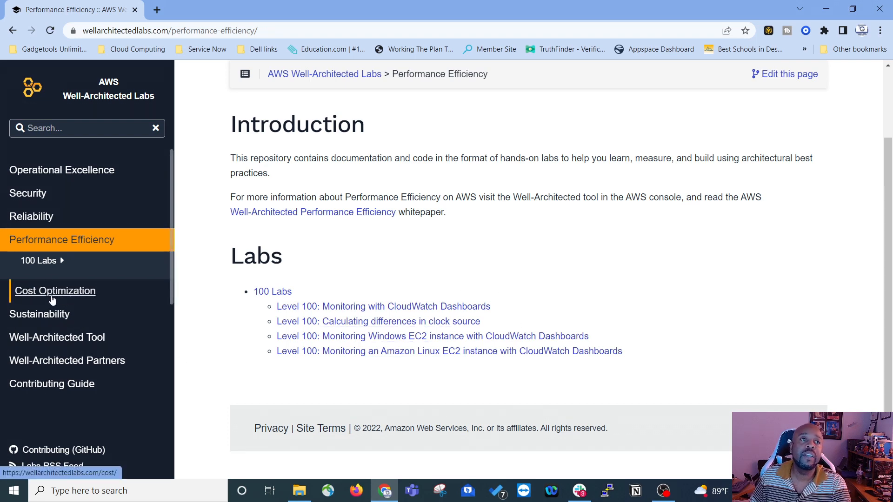
Step: Go through the Cost Optimization intro video, introduction and its 100- and 200-level labs
click(55, 290)
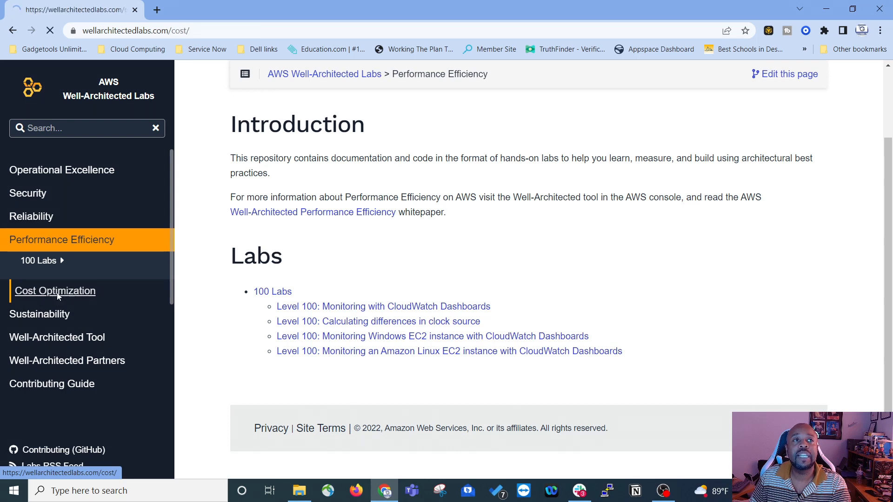
click(55, 291)
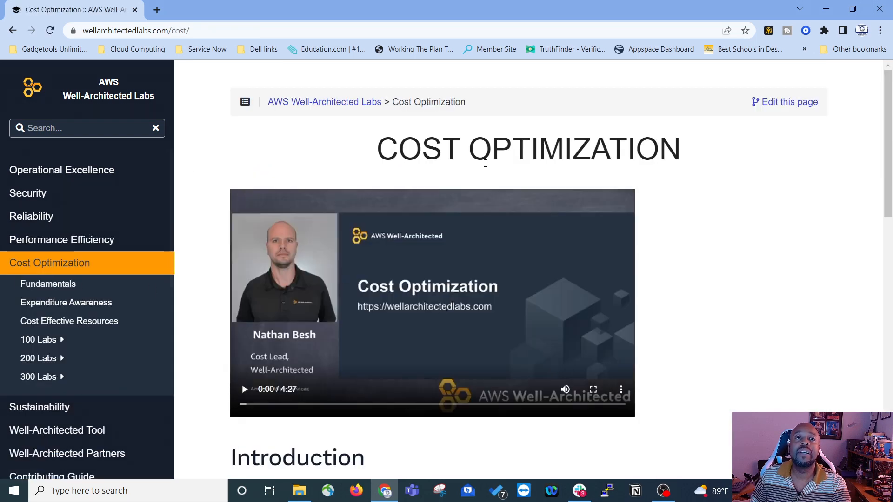
scroll(down, 3)
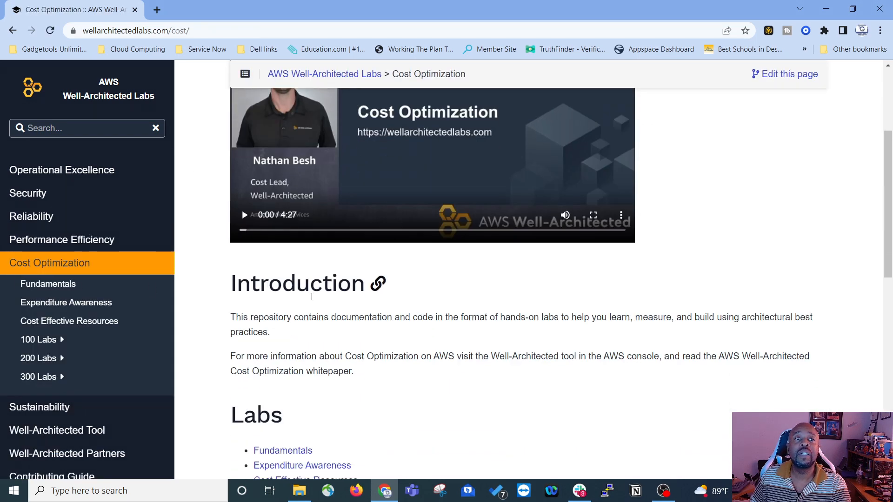
scroll(down, 3)
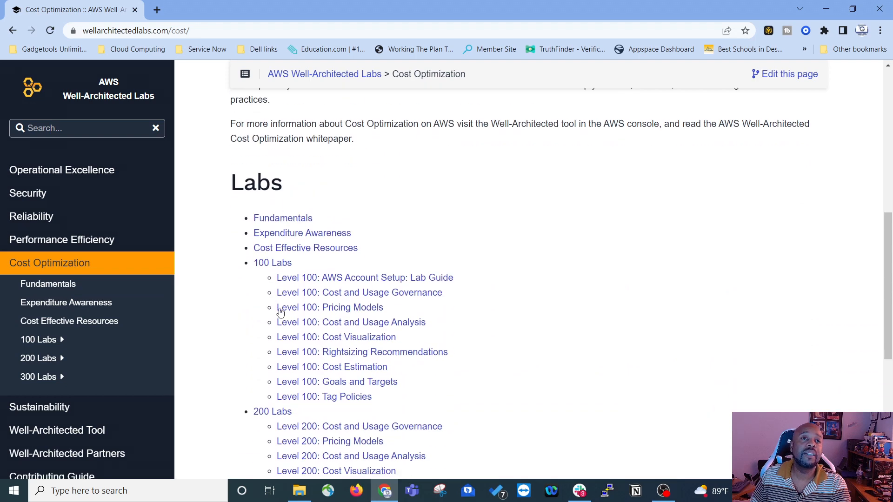
scroll(down, 3)
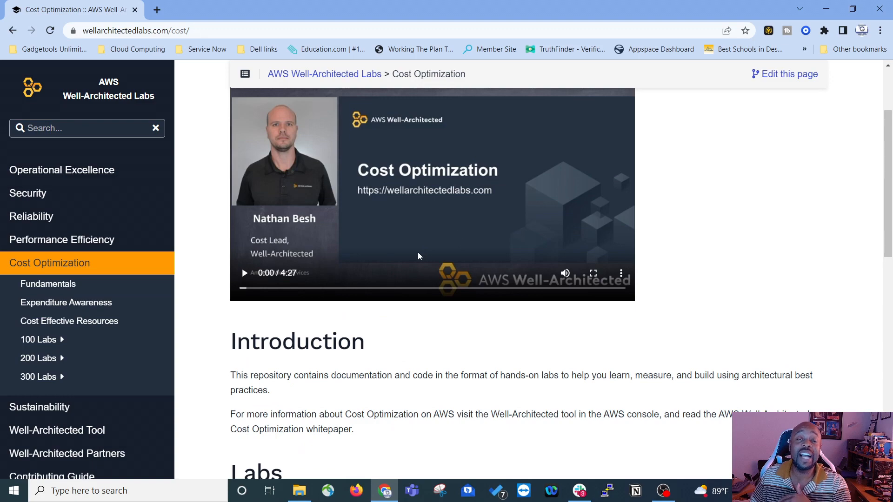
scroll(down, 3)
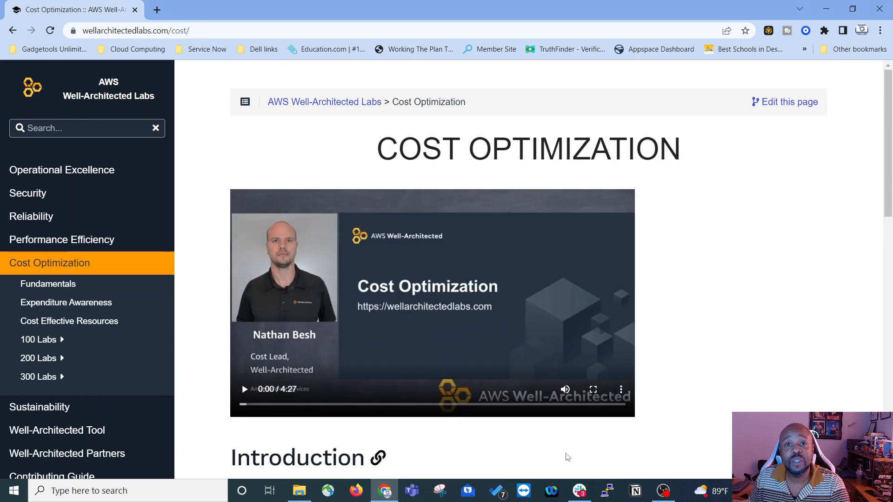
scroll(down, 3)
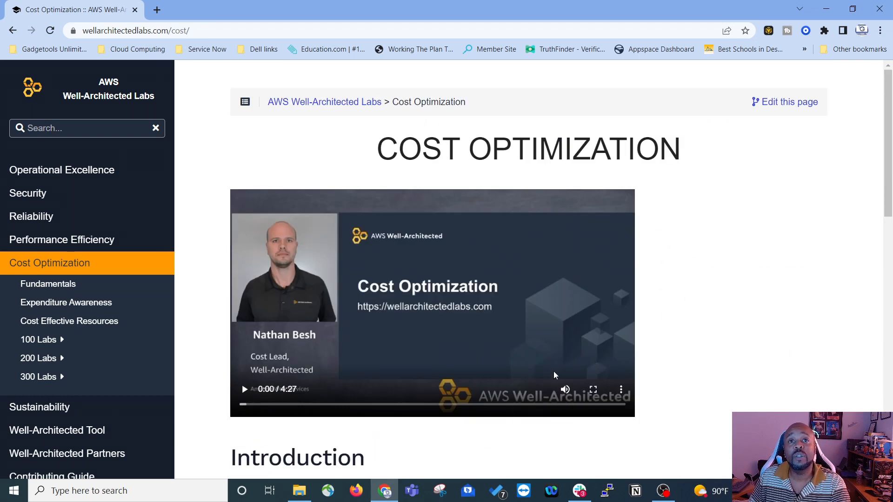
scroll(down, 3)
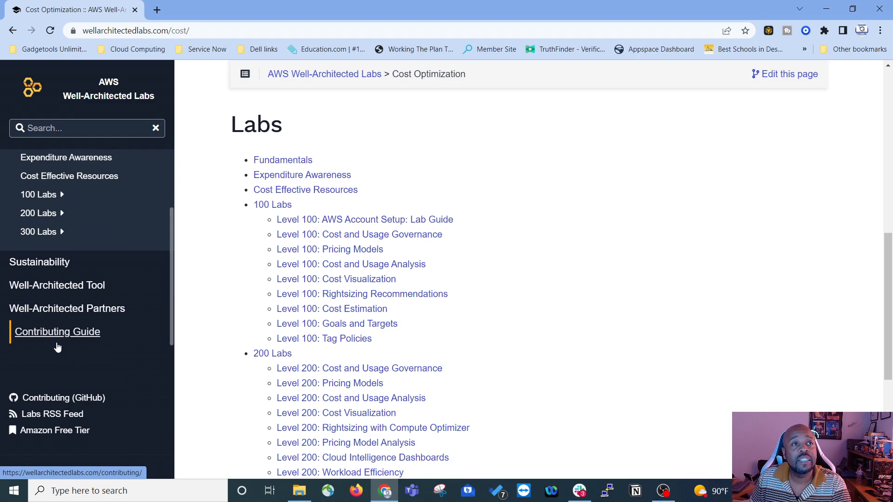
Step: Read the Sustainability pillar's design principles down to its two Level 300 labs
click(39, 263)
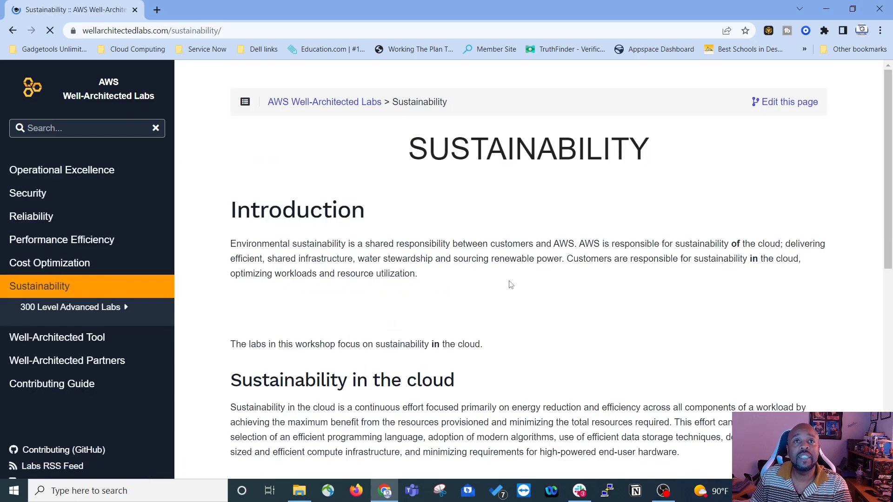
scroll(down, 3)
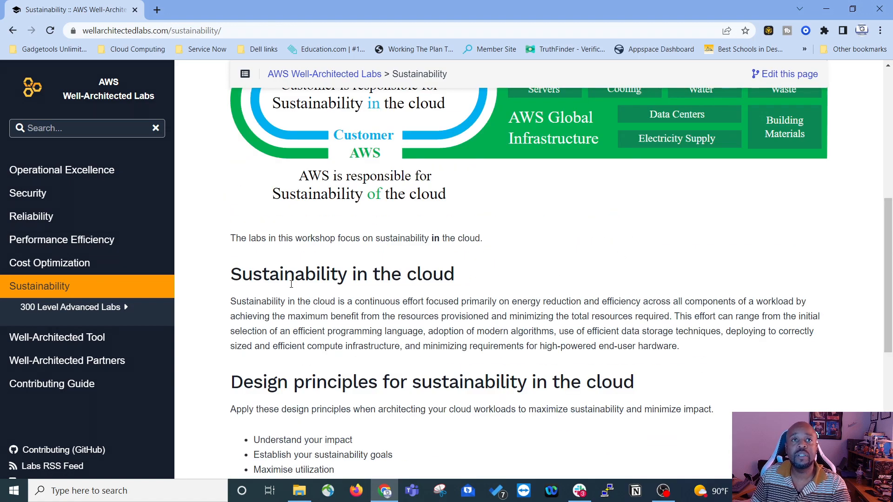
scroll(down, 3)
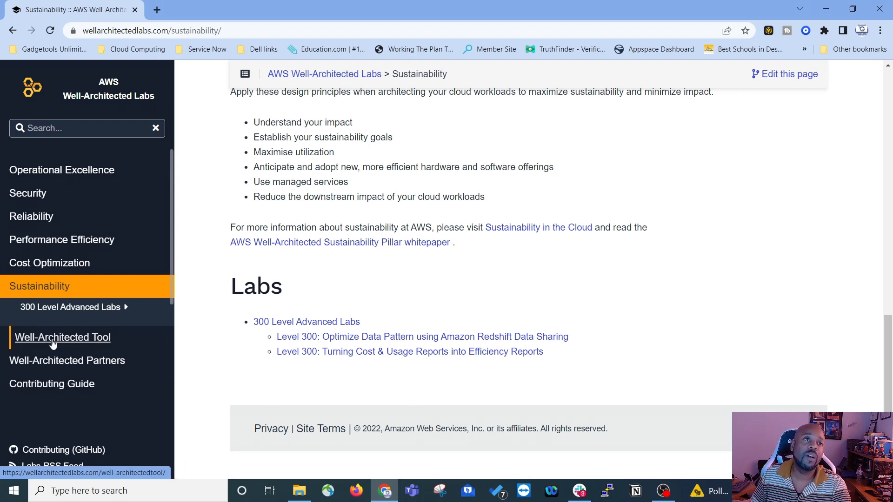
Step: View the Well-Architected Partners introduction and its single Level 100 Dashbird lab
click(63, 337)
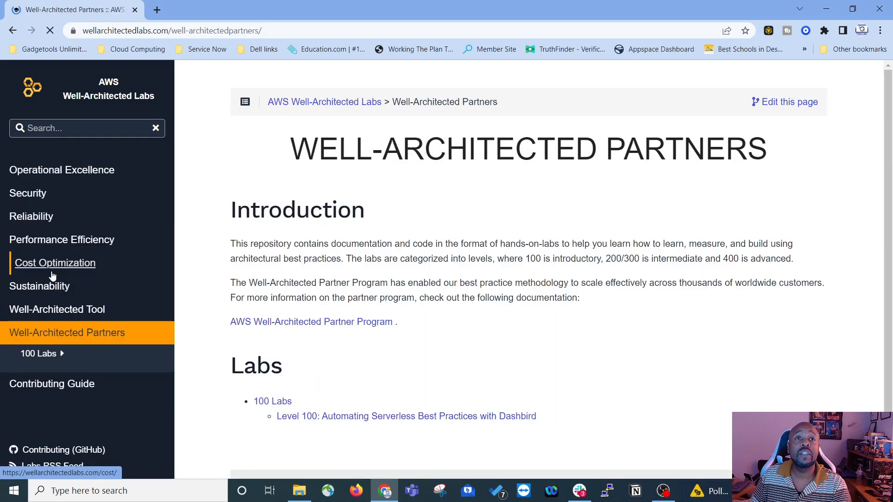
scroll(down, 3)
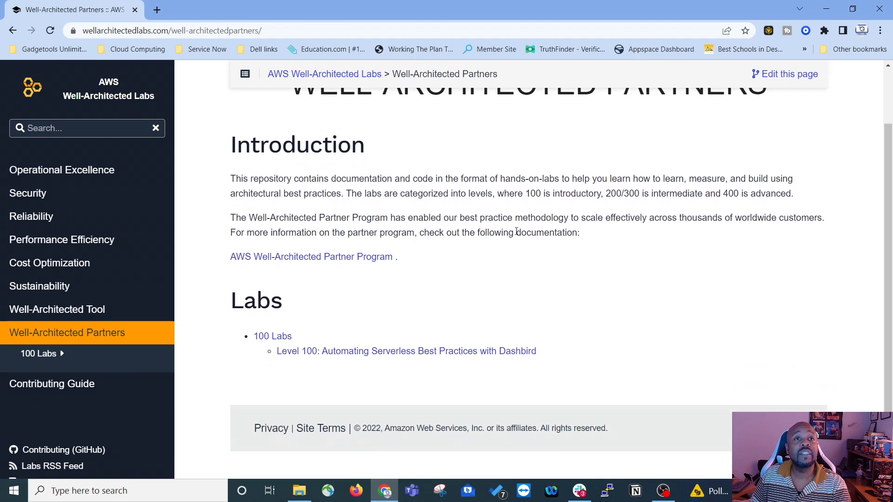
mouse_move(57, 384)
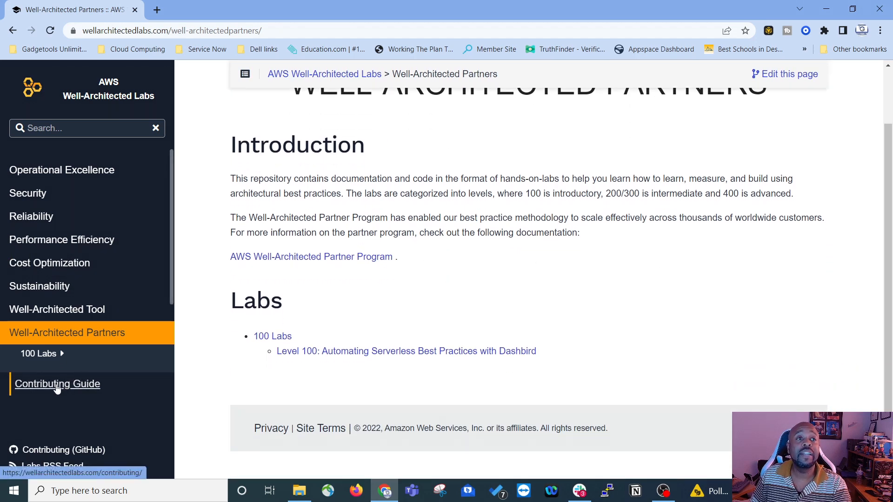
Step: Read the Contributing Guide's four-step contribution process and authors list
click(57, 383)
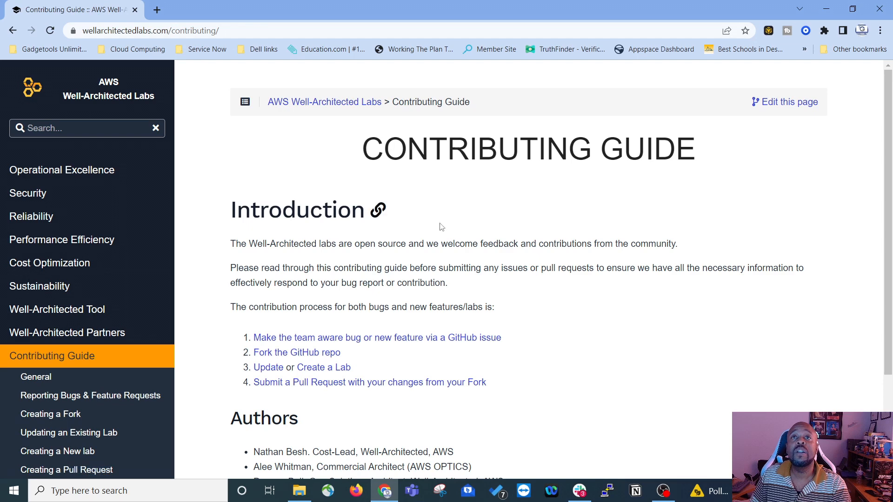
mouse_move(691, 330)
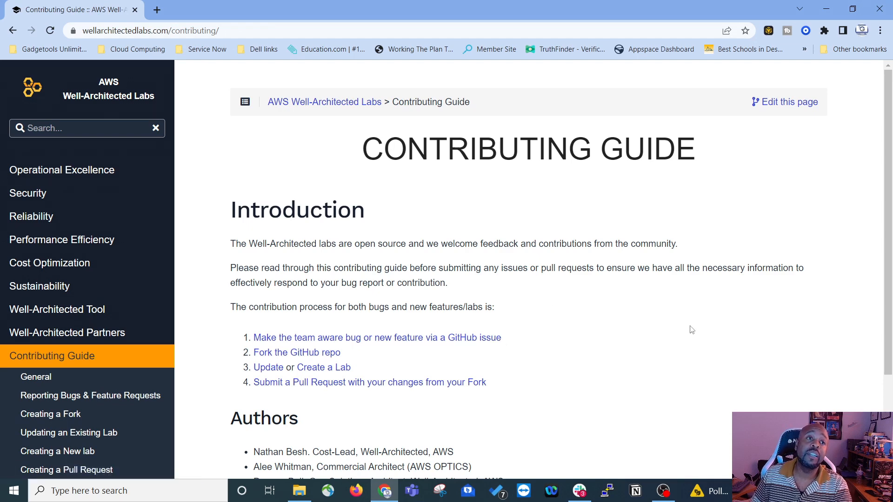
mouse_move(443, 351)
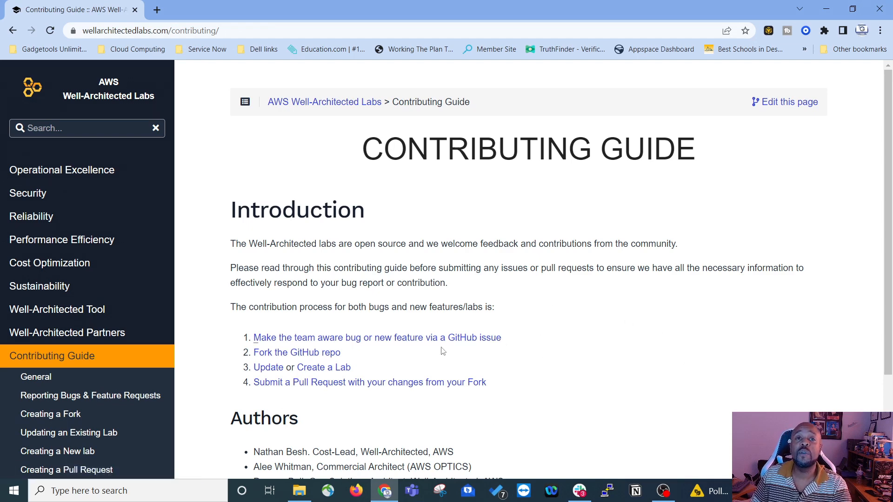
scroll(down, 3)
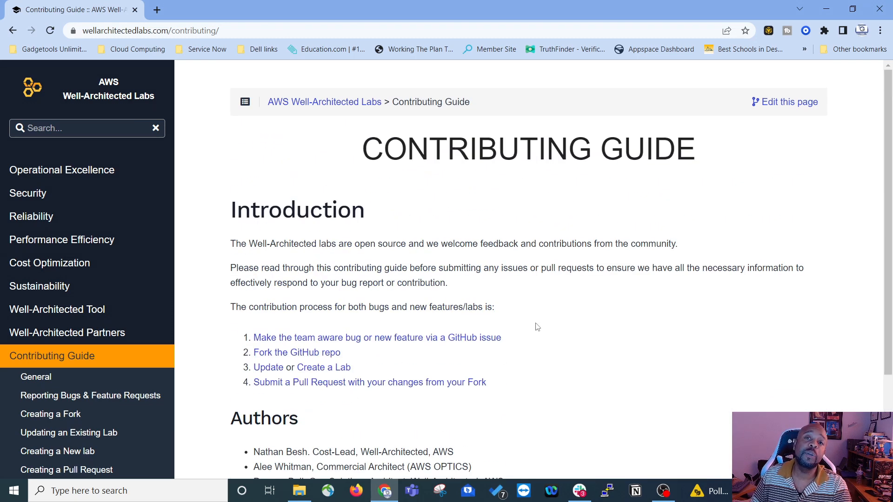
mouse_move(317, 283)
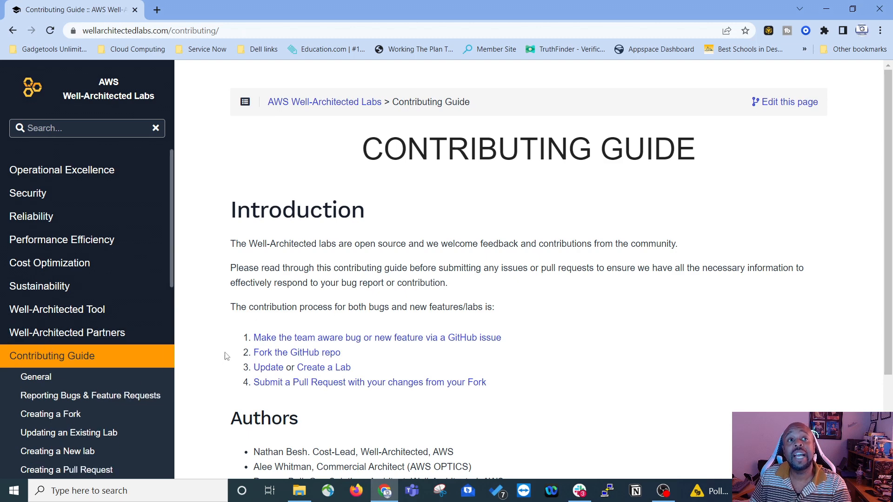
scroll(down, 3)
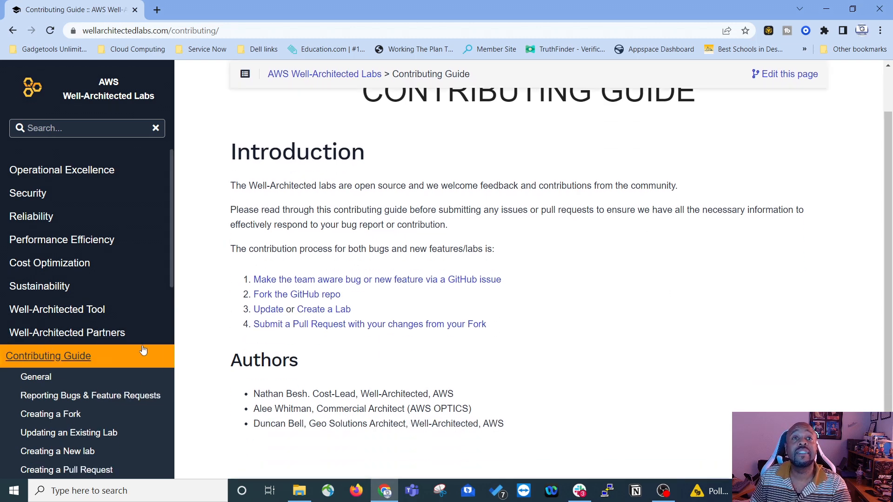
scroll(down, 3)
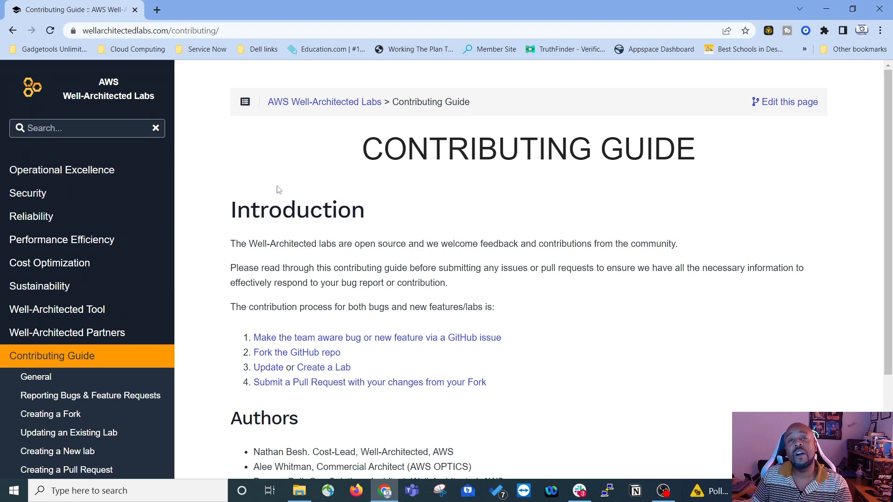
mouse_move(538, 238)
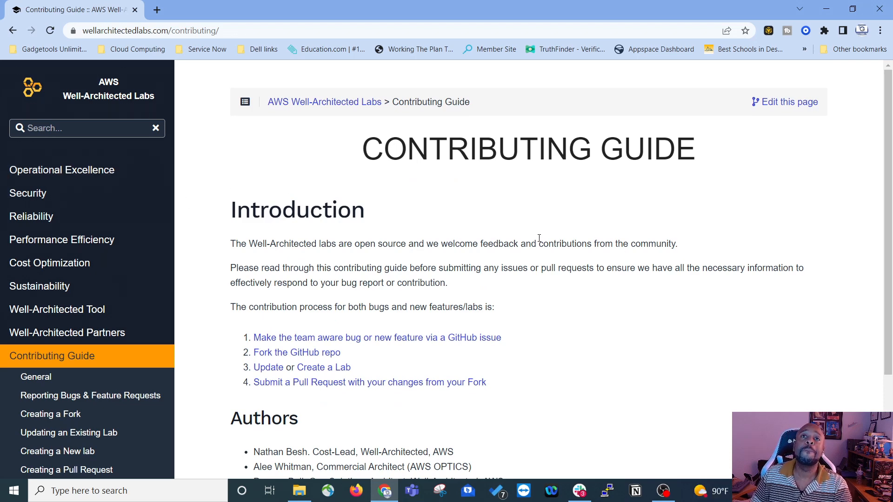
mouse_move(583, 344)
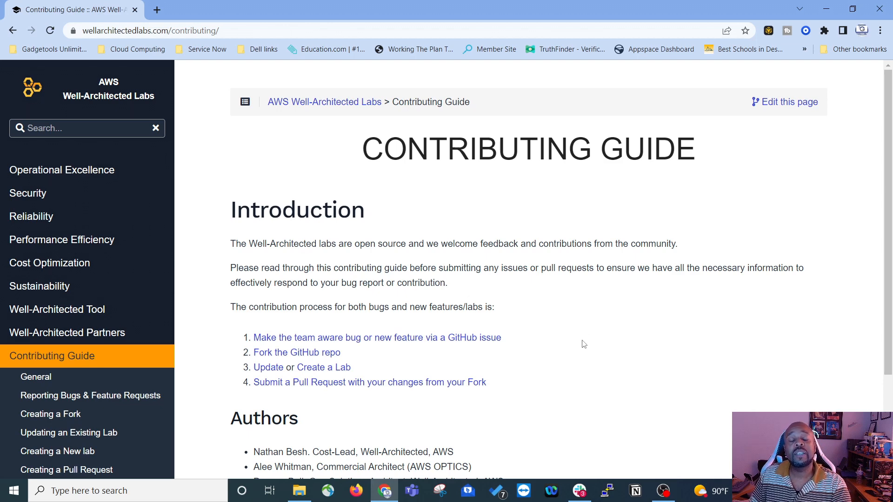
mouse_move(594, 337)
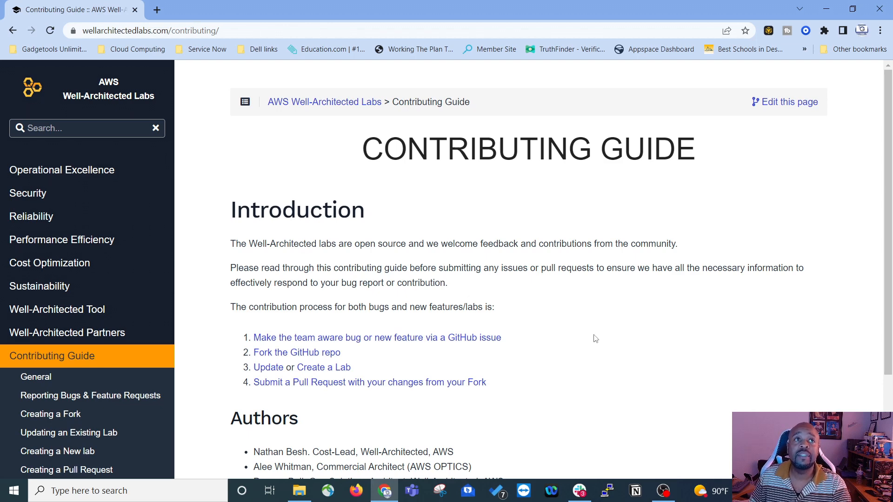
mouse_move(540, 383)
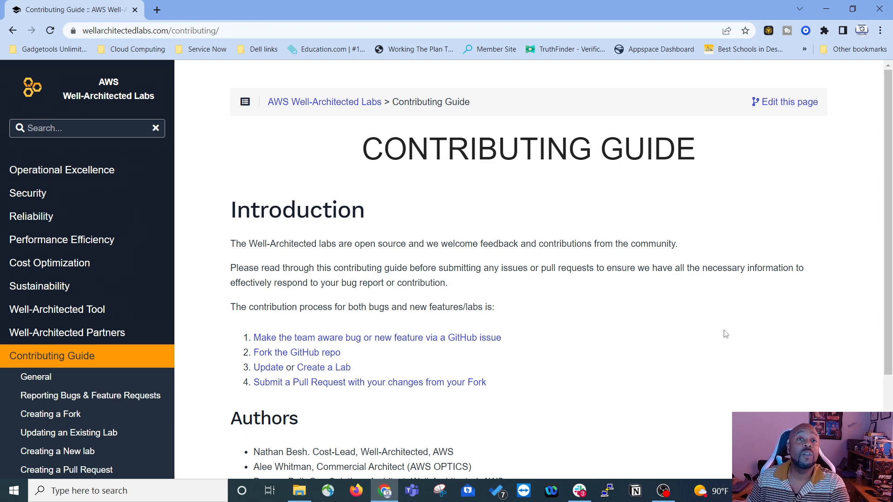
scroll(down, 3)
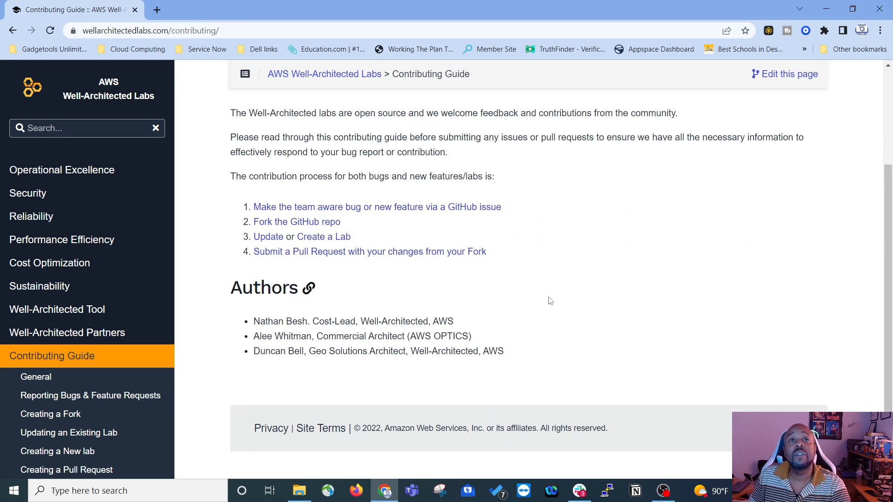
scroll(up, 3)
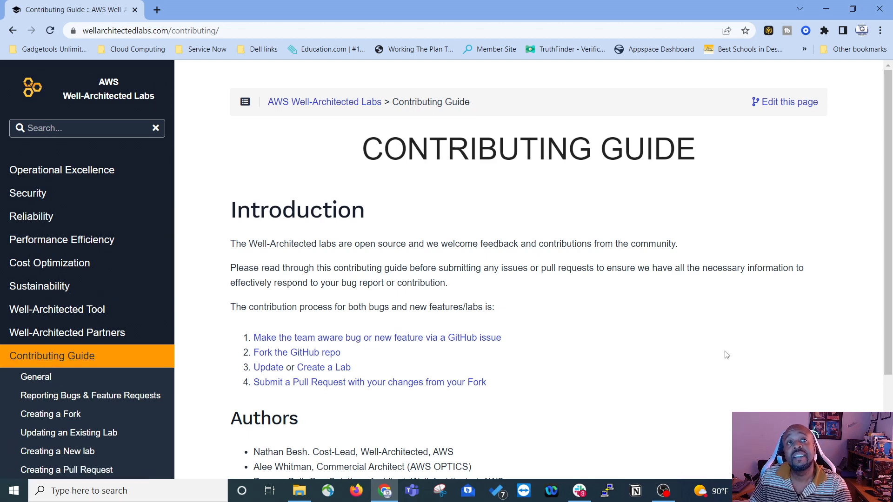
mouse_move(582, 366)
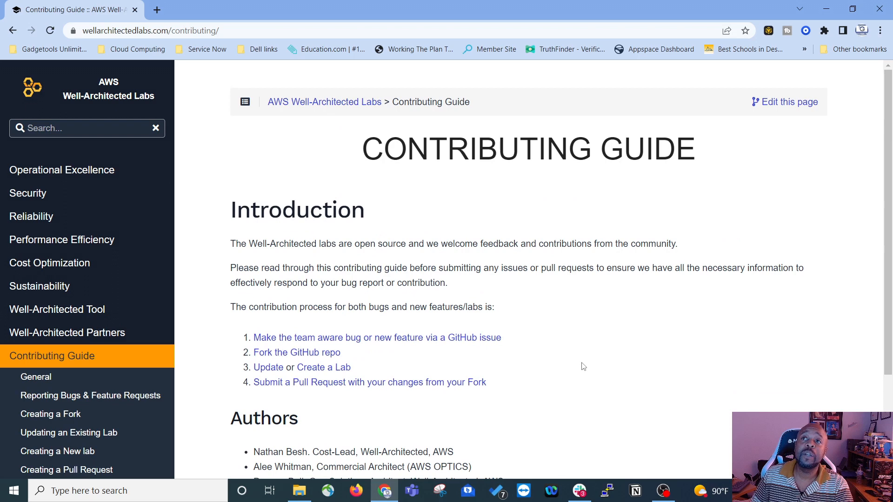
scroll(down, 3)
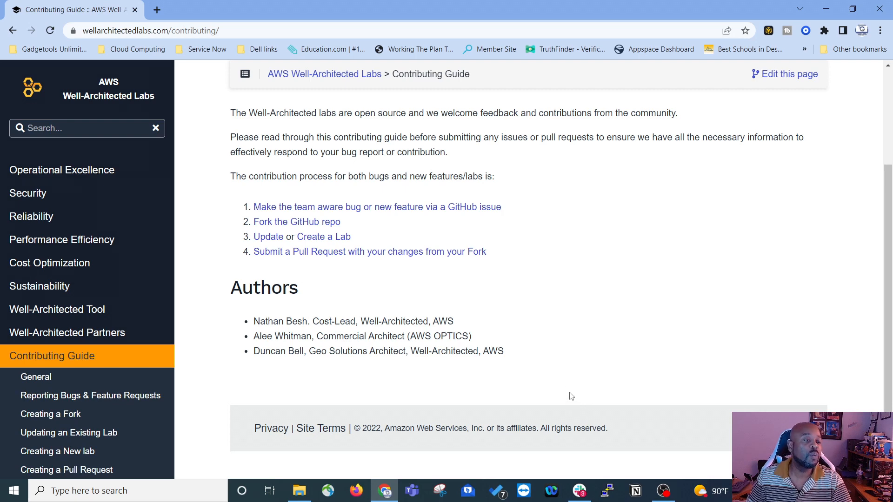
scroll(up, 3)
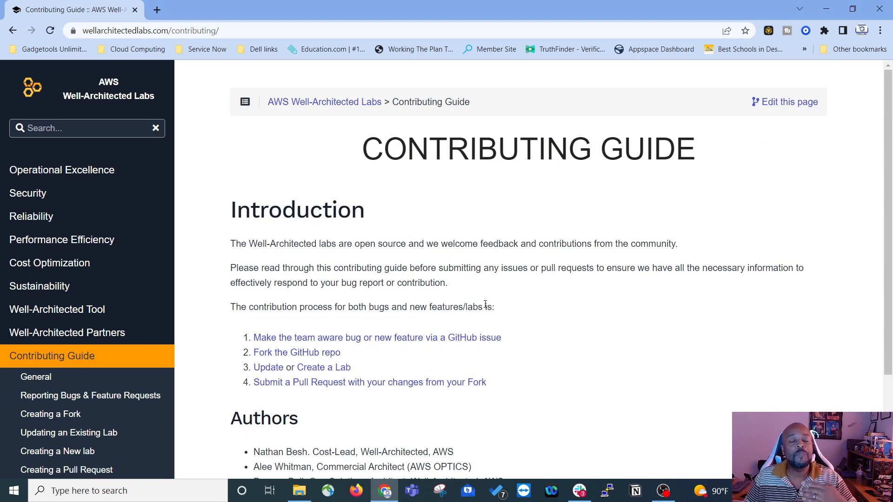
scroll(down, 3)
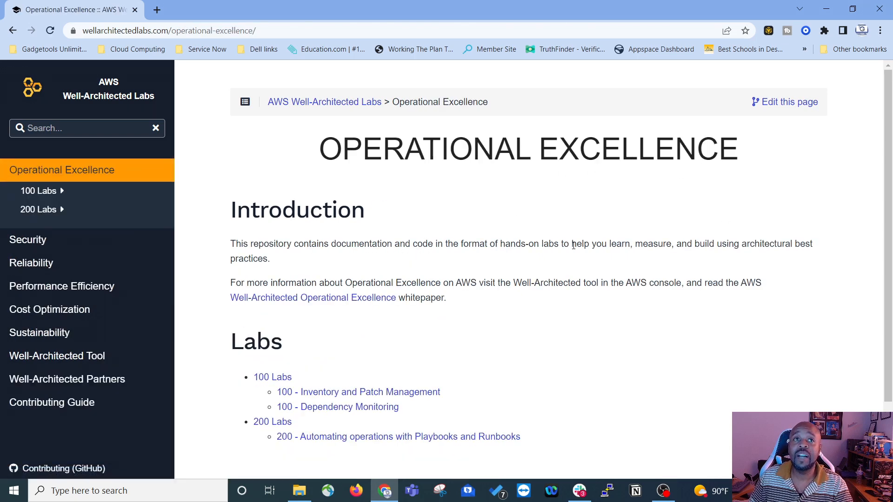
Step: Scroll the Operational Excellence page down through its 100 and 200 level labs to the footer
scroll(down, 3)
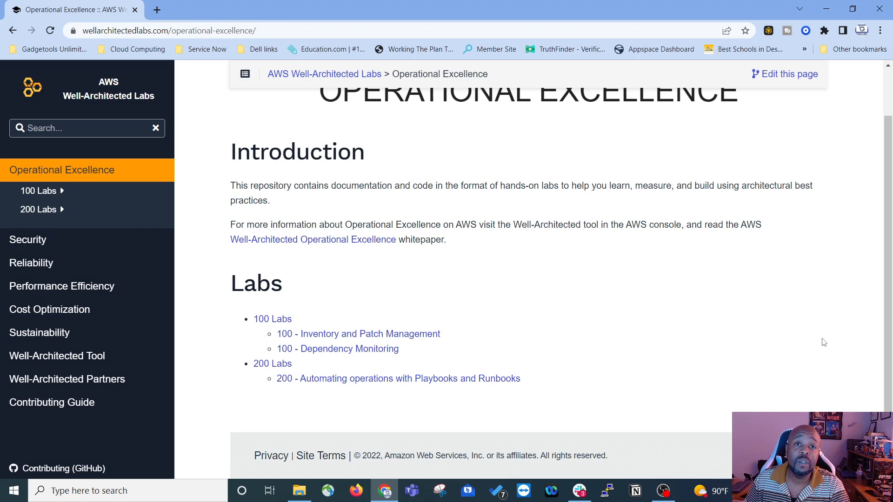
mouse_move(820, 342)
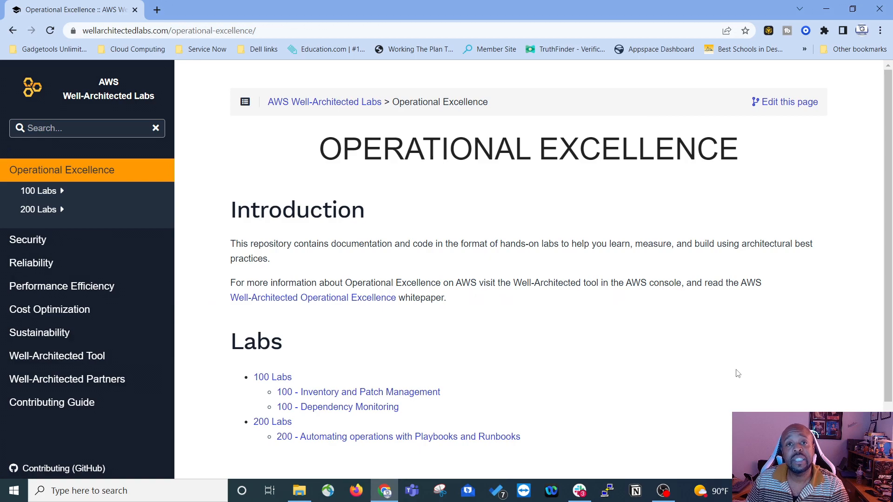
scroll(down, 3)
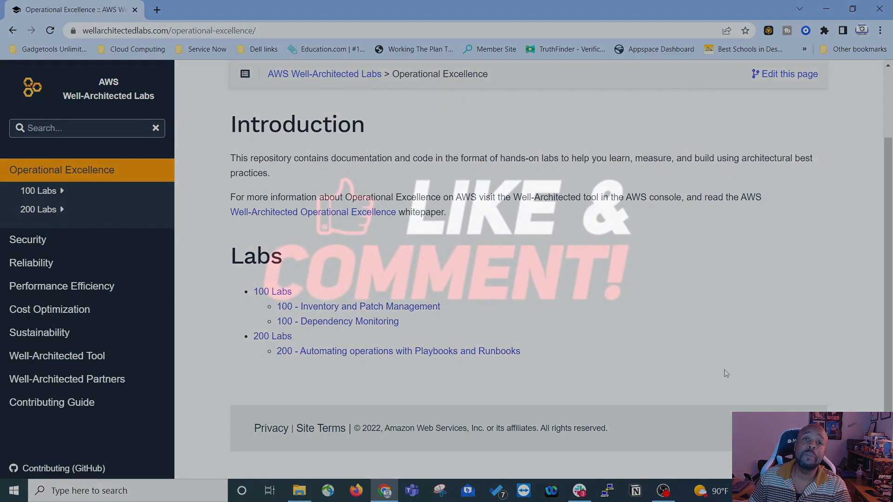